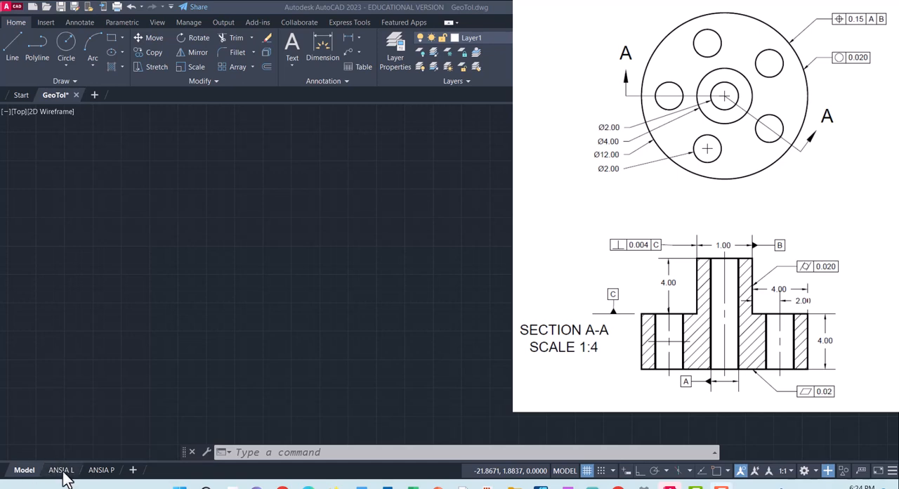
Step: Preview the ANSIA L and ANSIA P layout sheets, then return to model space
left_click(61, 468)
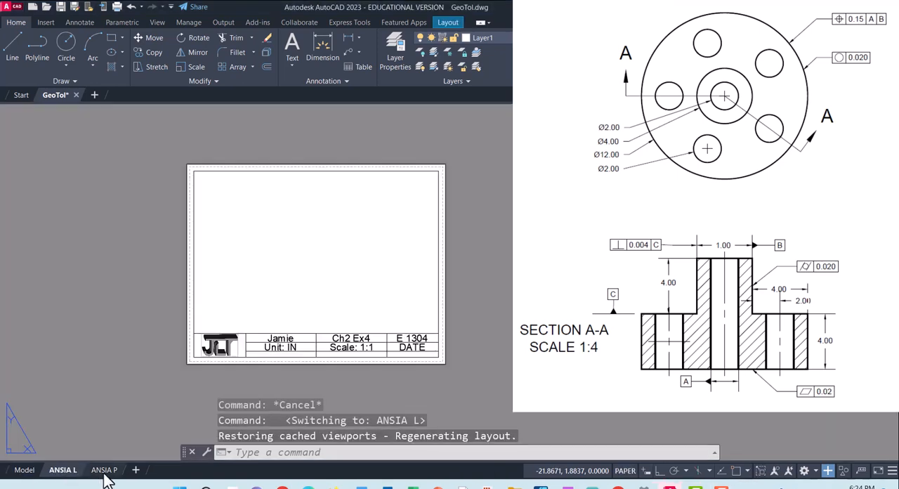
left_click(103, 469)
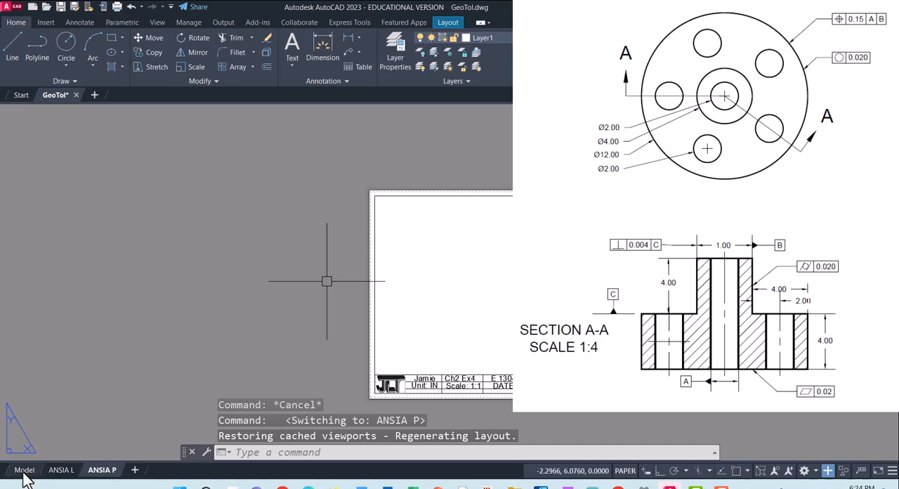
left_click(24, 469)
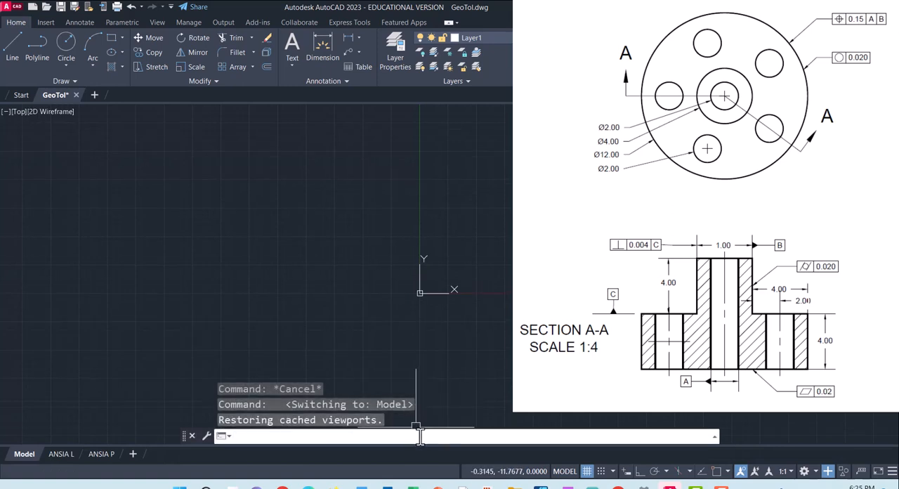
Step: Draw concentric circles of radius 1 and 2 centred at 0,0
type("cir")
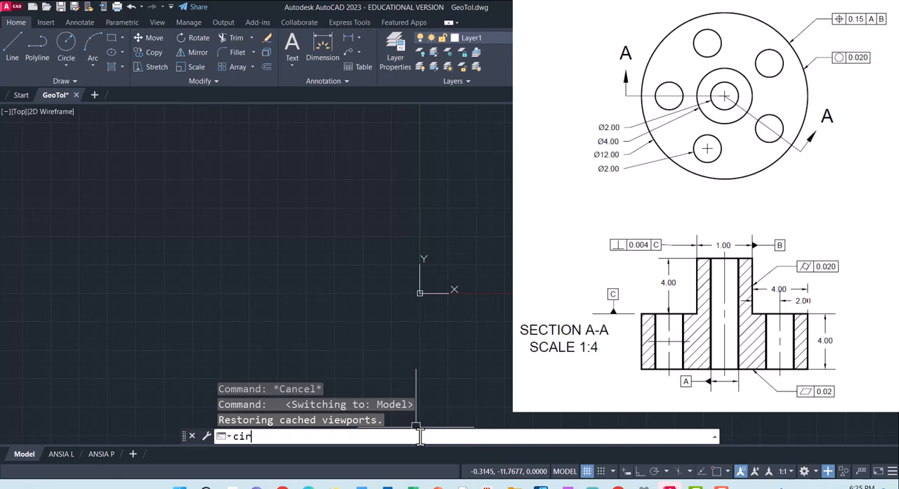
key("Enter")
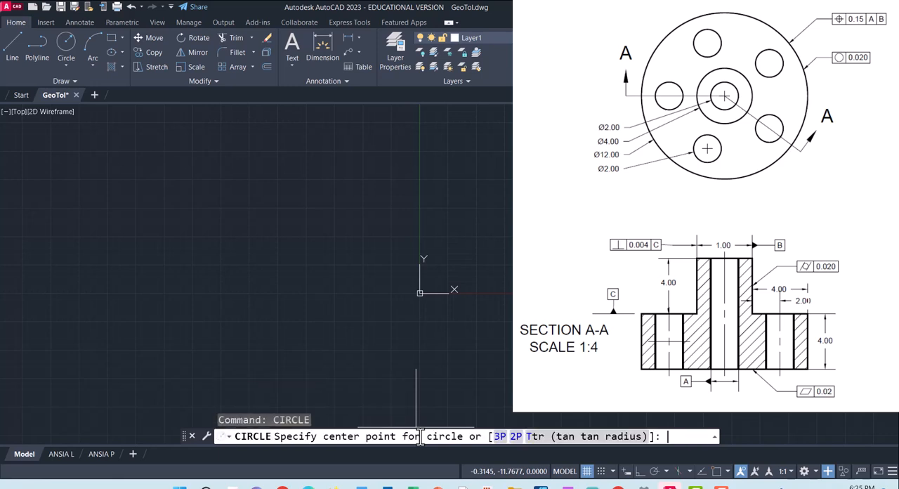
type("0,0")
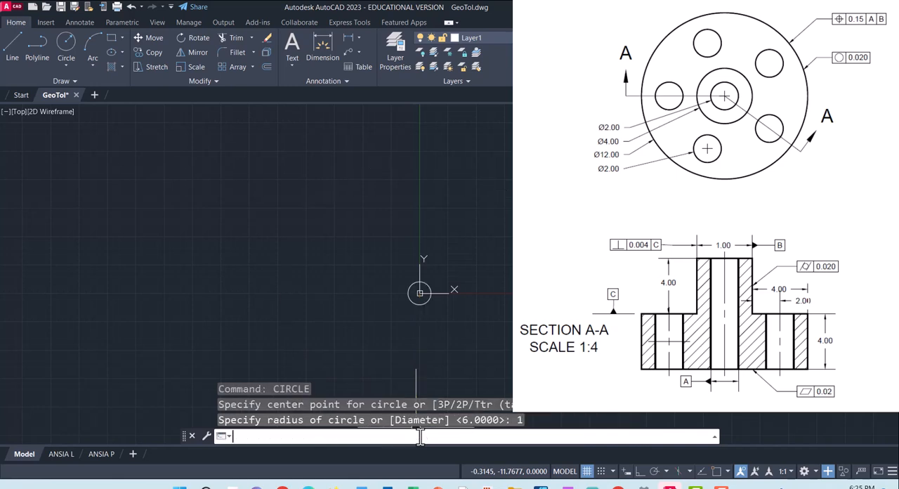
key("Enter")
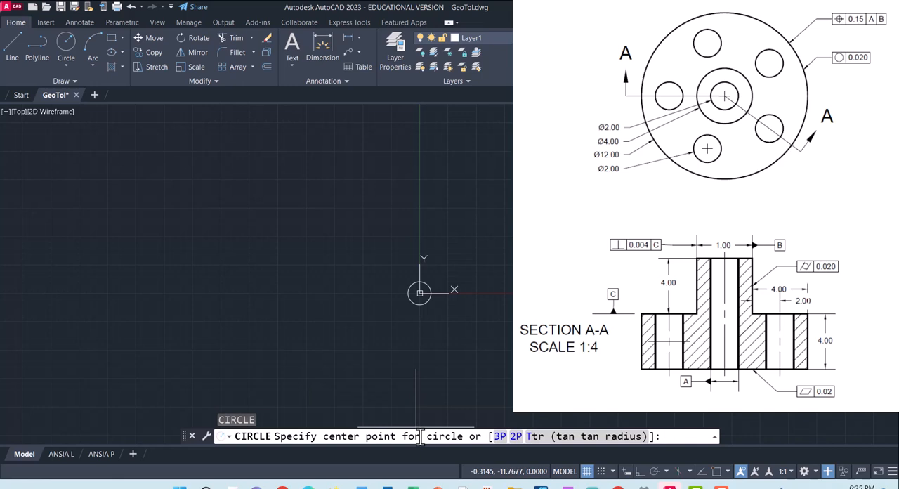
type("0,0")
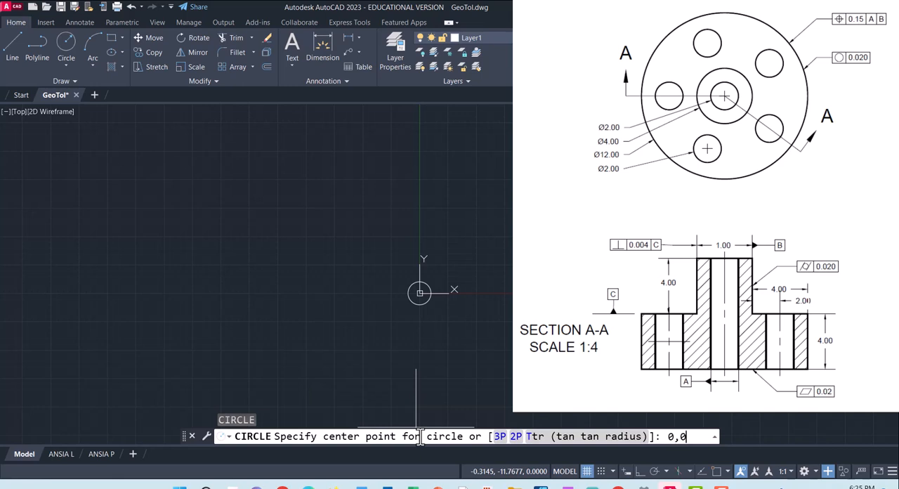
key("enter")
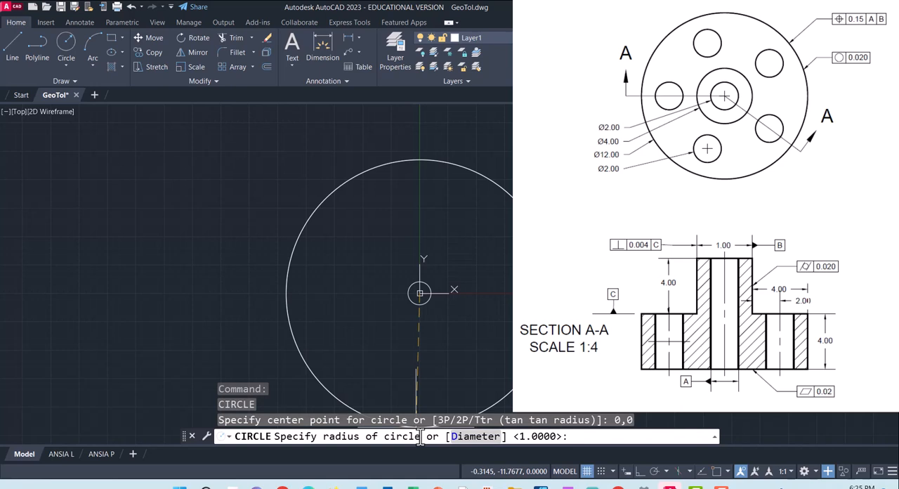
type("2")
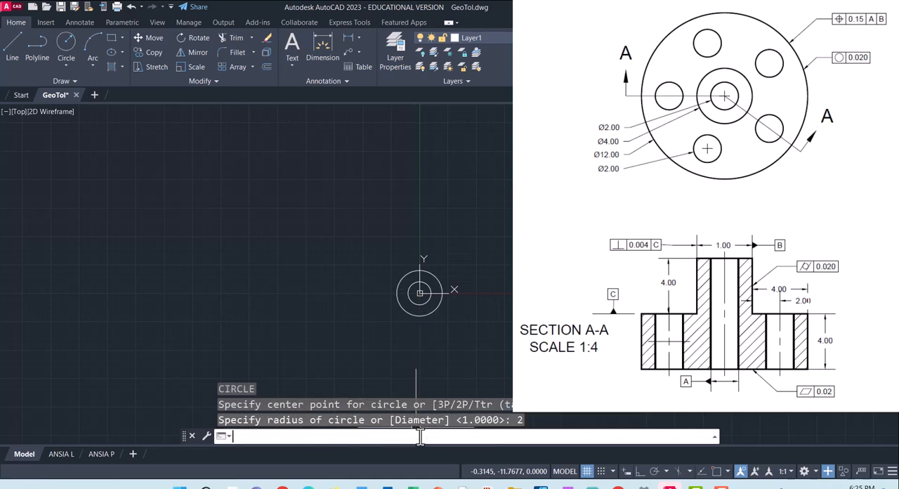
key("enter")
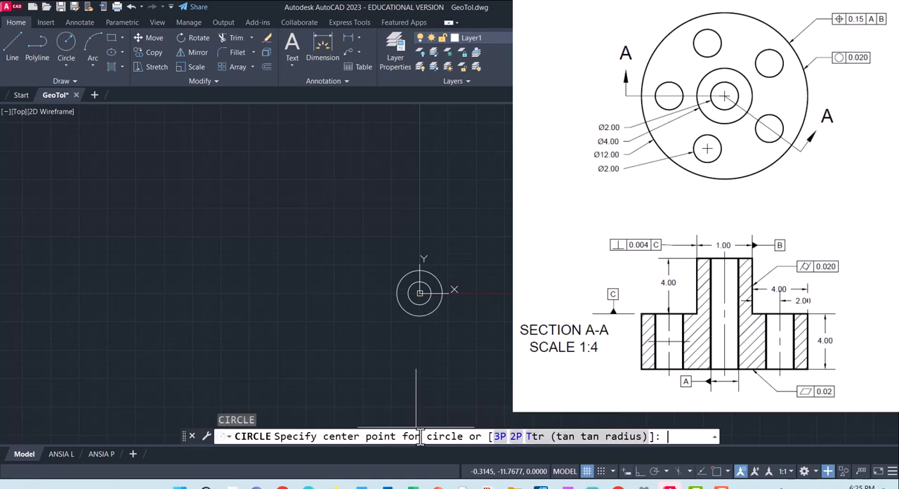
Step: Add the radius-6 outer circle at 0,0 and a radius-1 hole circle at -4,0
type("0,0")
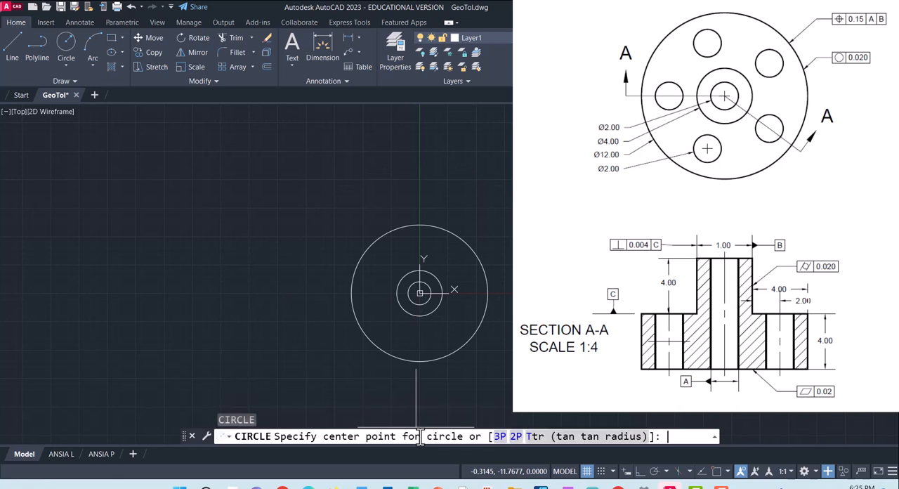
type("-")
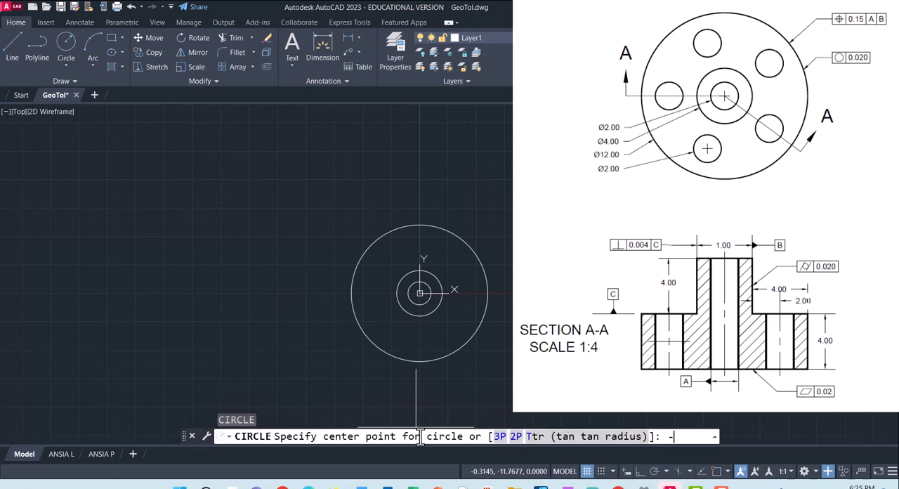
type("4,0")
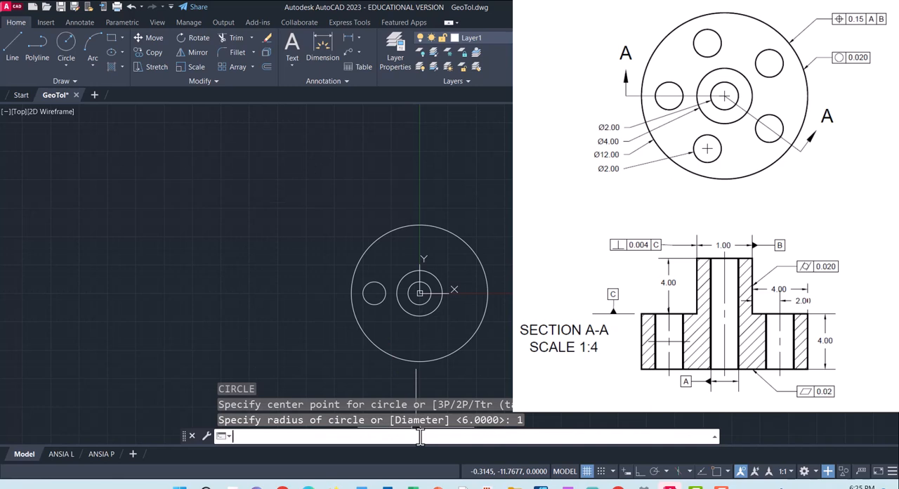
type("ARRAY Select objects:")
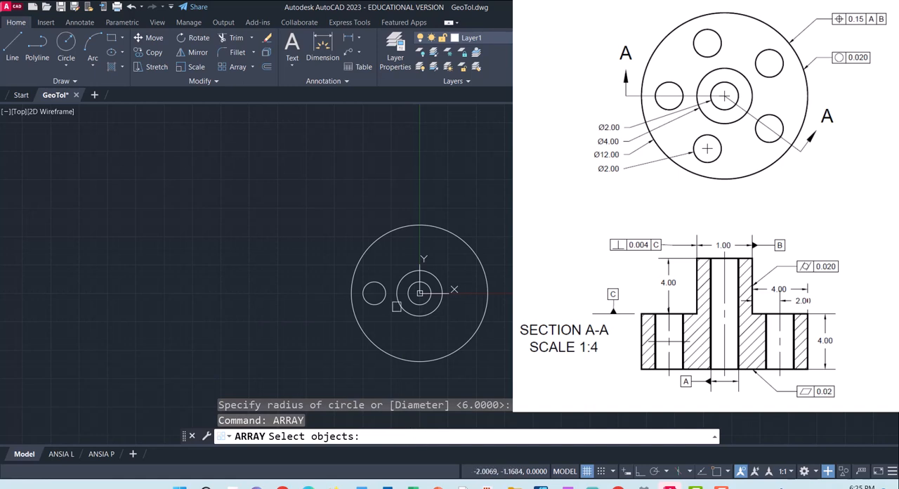
Step: Polar-array the small hole circle around centre 0,0 into six evenly spaced holes
left_click(373, 293)
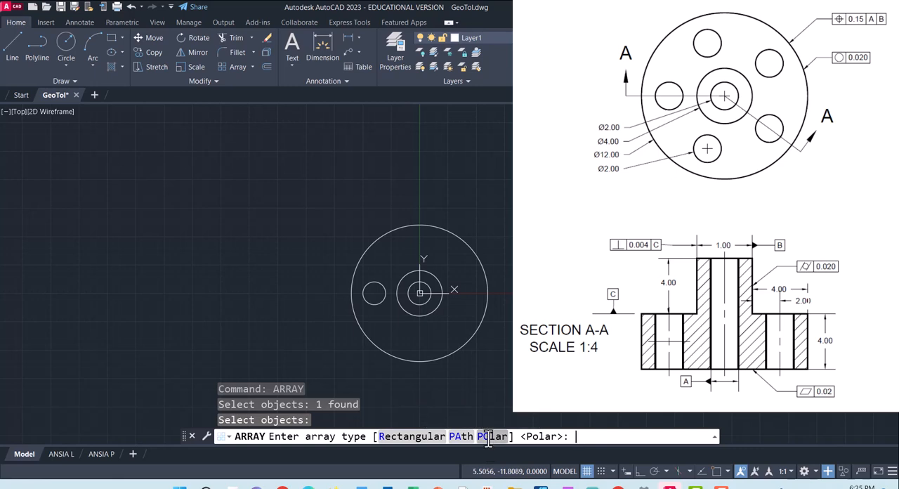
key("enter")
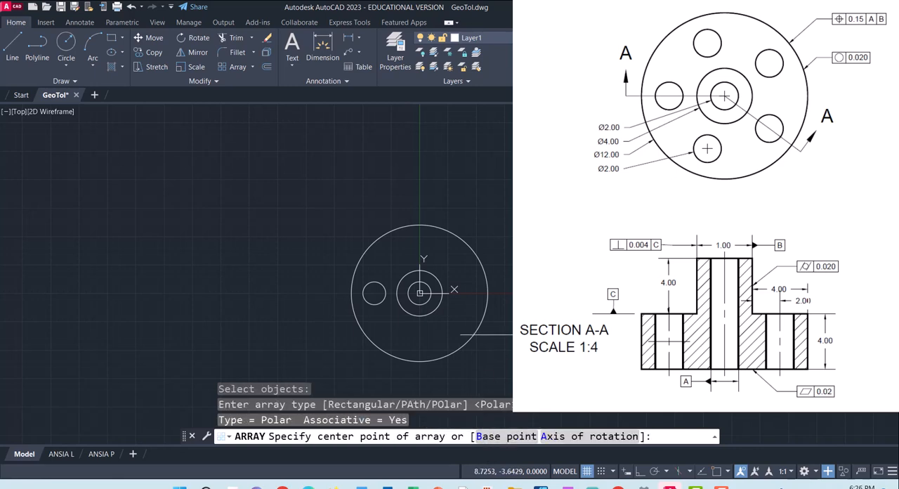
type("0,0")
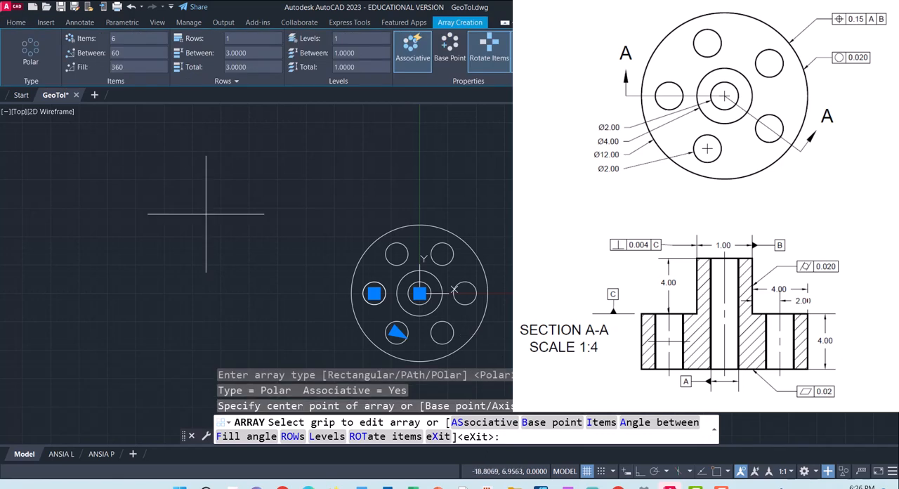
left_click(137, 38)
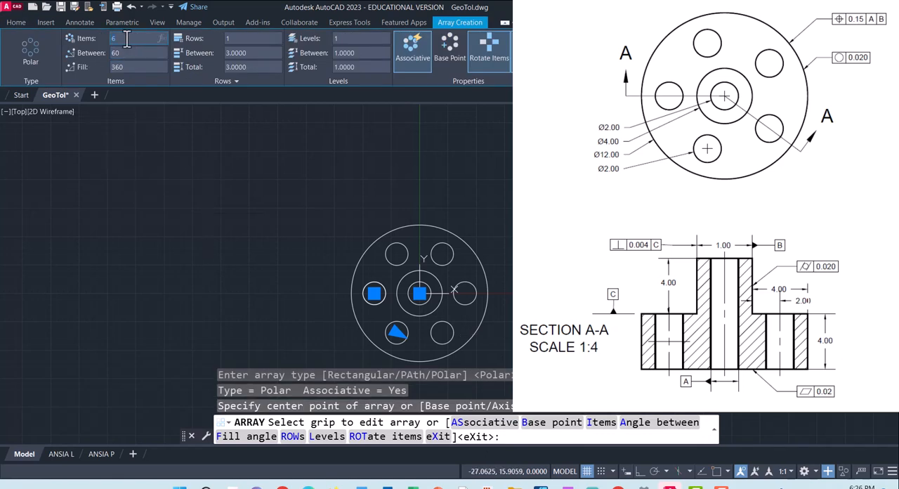
type("5")
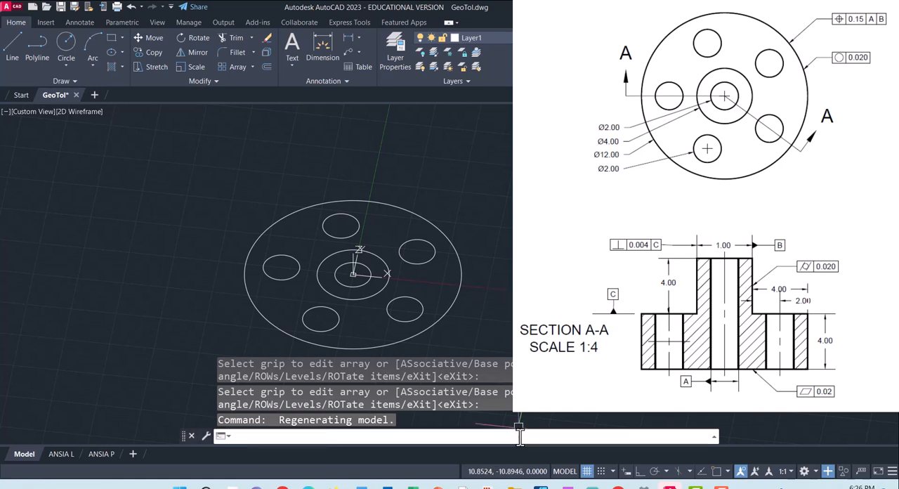
Step: Press-pull the flange region between the circles to a height of 4
type("PRESSpul")
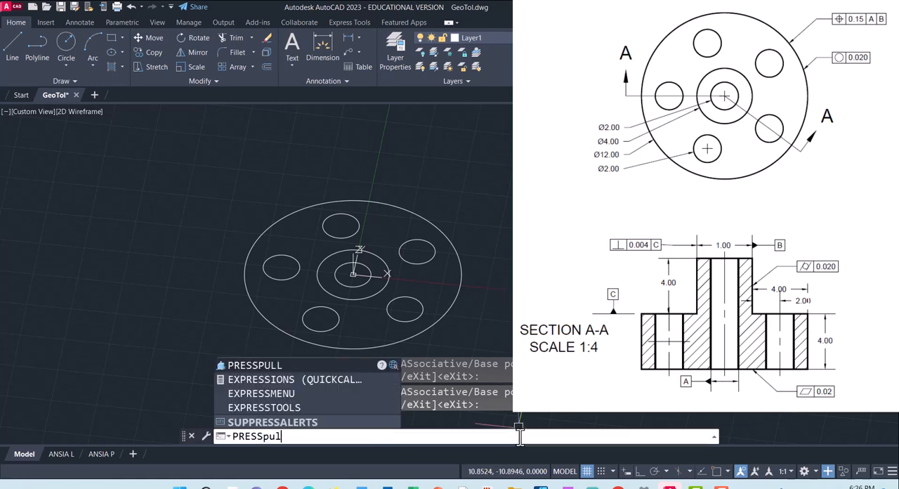
key("enter")
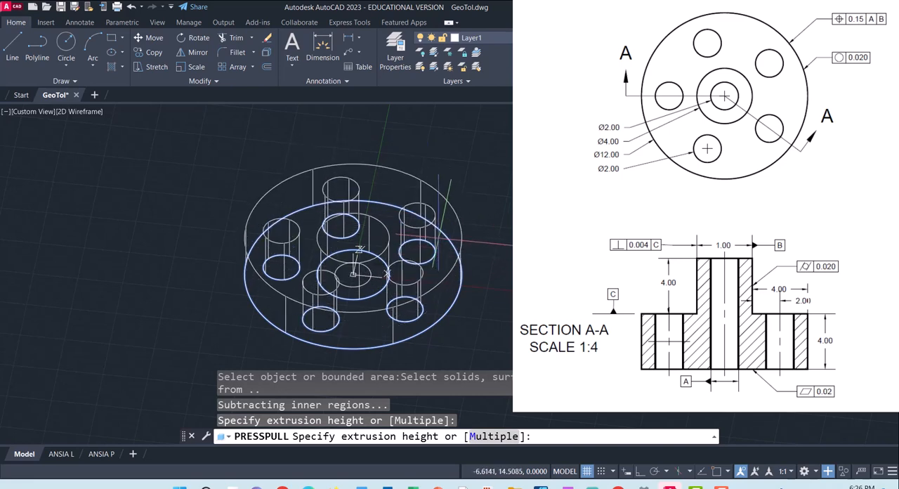
type("4")
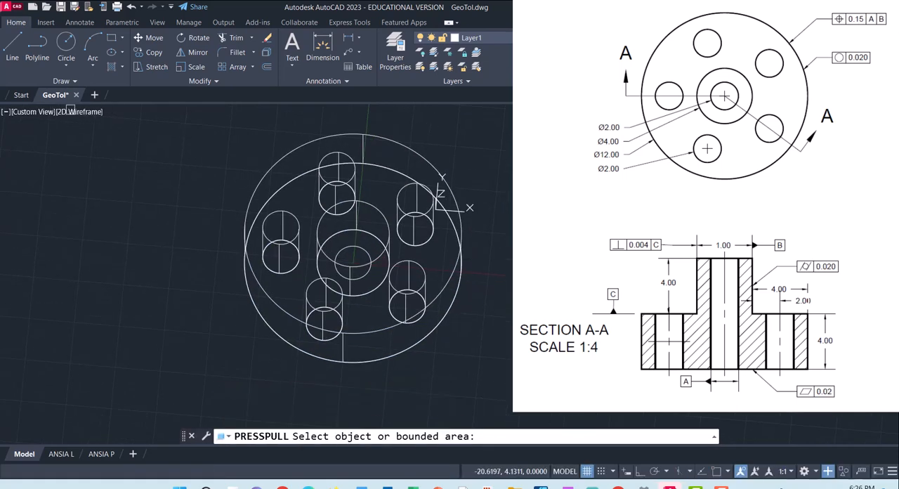
left_click(79, 112)
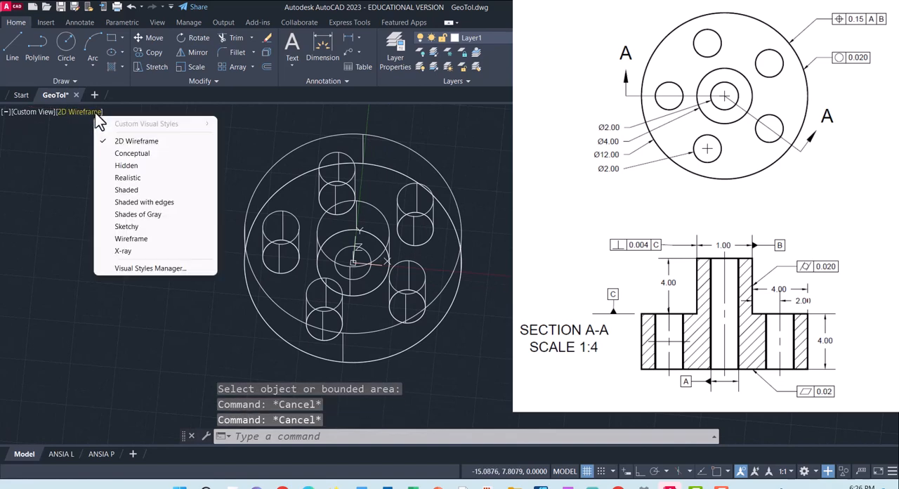
Step: Set the visual style to Conceptual and start PRESSPULL on the central hub ring
left_click(132, 153)
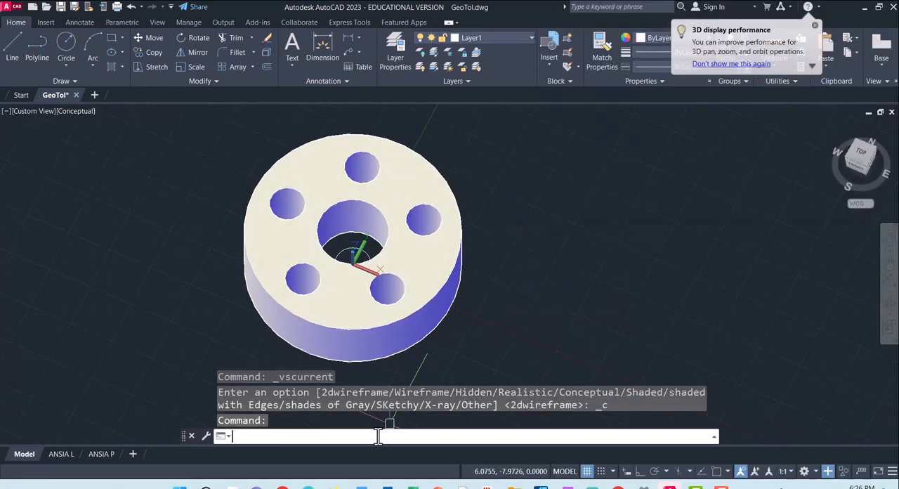
type("presspull")
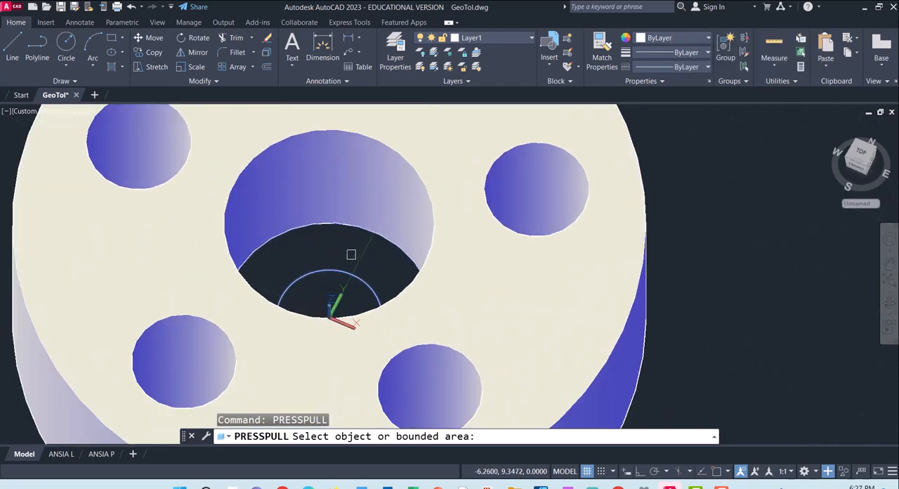
mouse_move(354, 247)
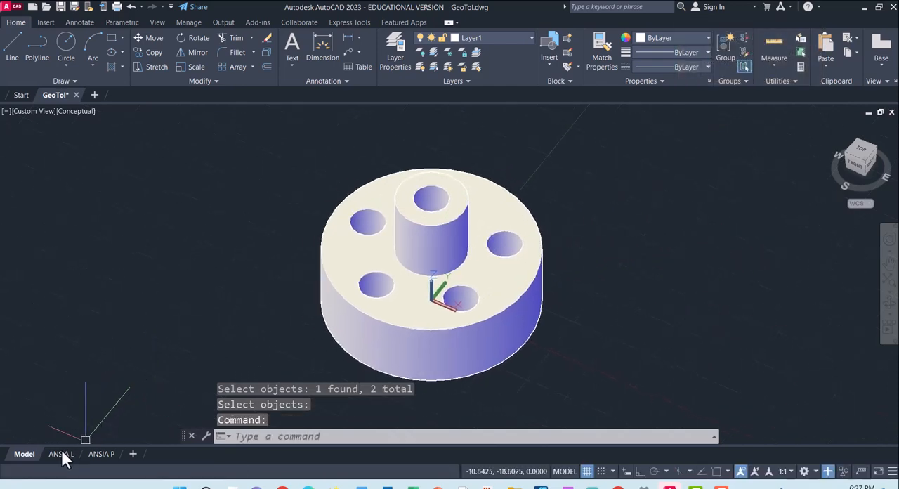
Step: On the ANSIA P portrait sheet, use VIEWBASE to place top and front views
left_click(62, 453)
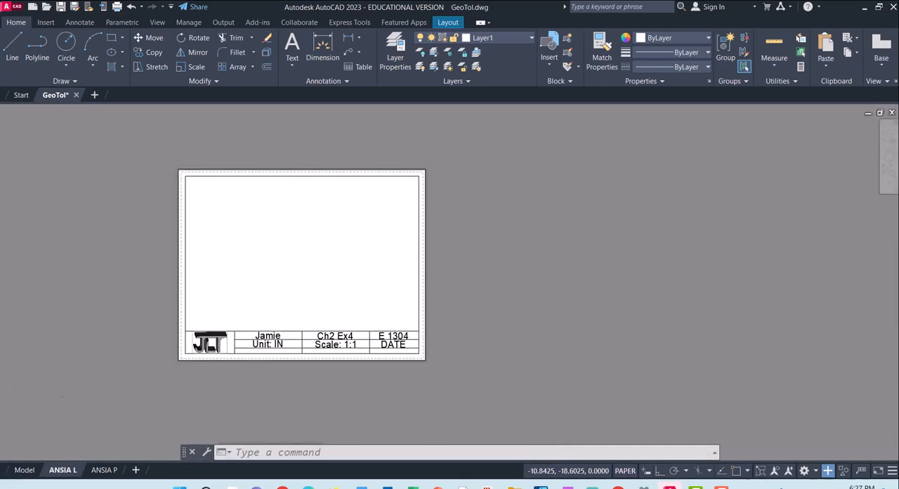
left_click(102, 468)
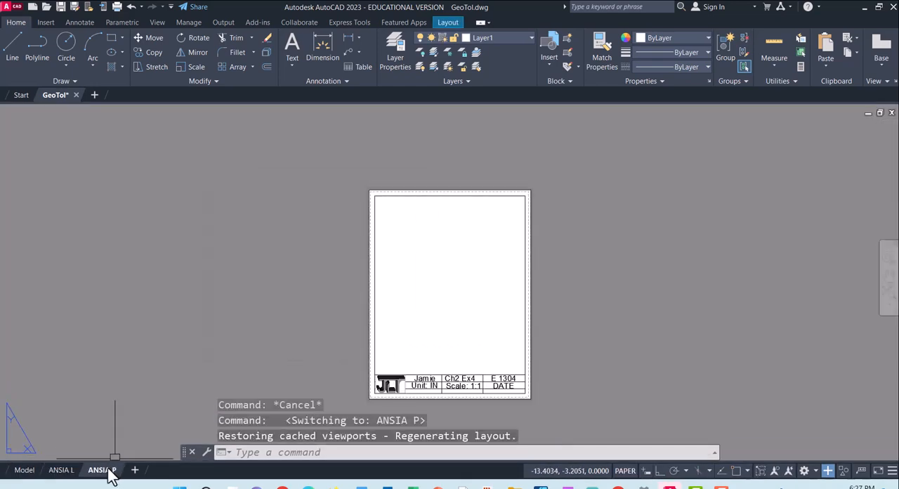
left_click(101, 469)
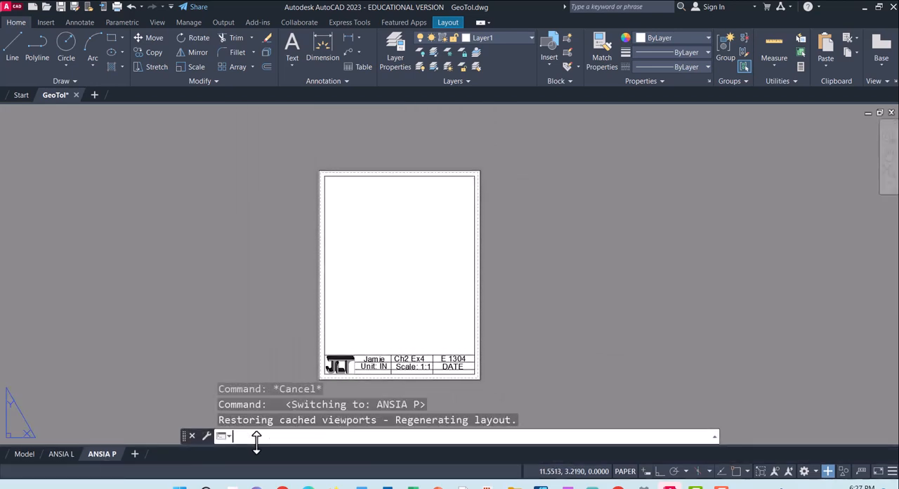
type("vi")
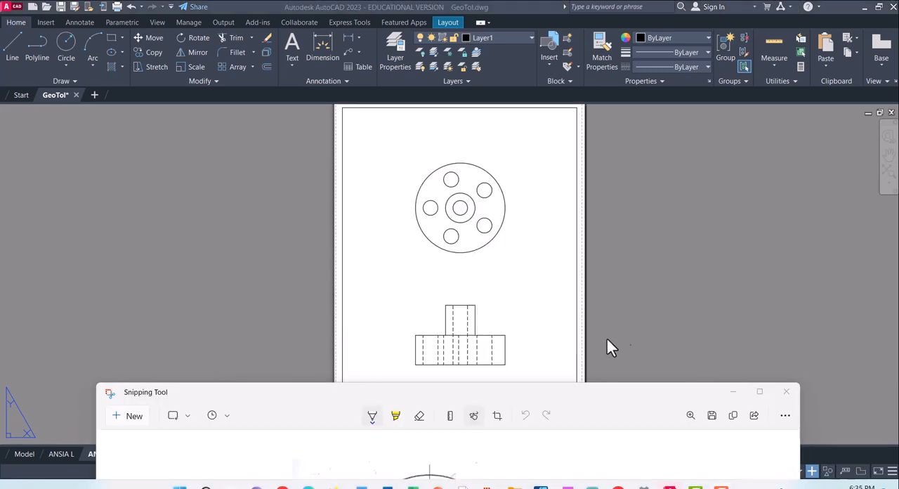
mouse_move(520, 383)
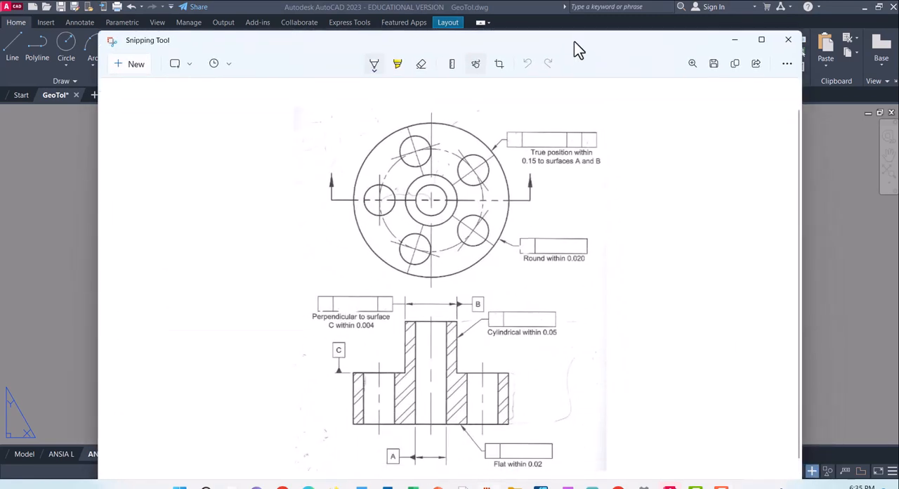
Step: Highlight the cutting line from left arrow through centre past the flange, plus the section hatching
left_click(396, 64)
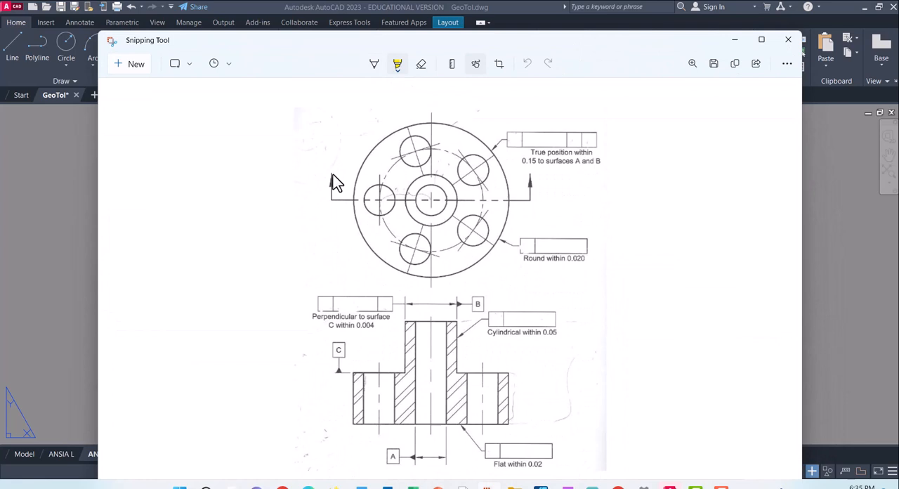
left_click_drag(332, 182, 428, 204)
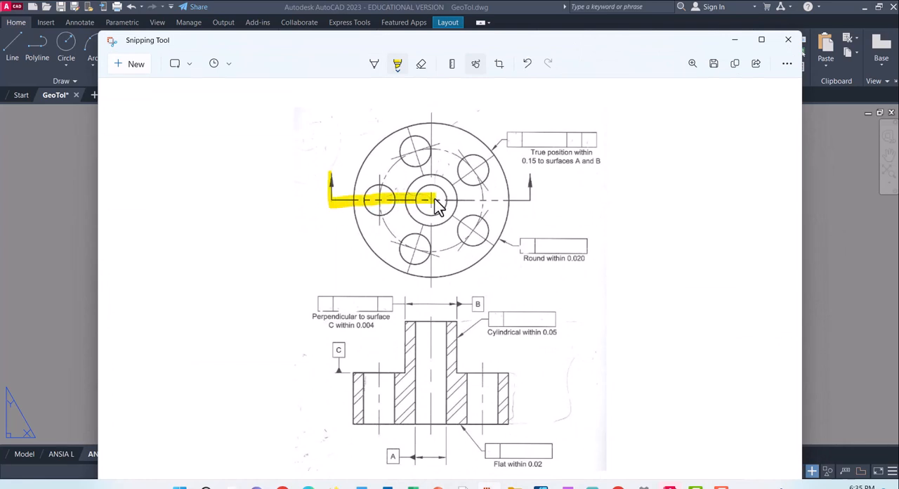
left_click_drag(432, 204, 466, 225)
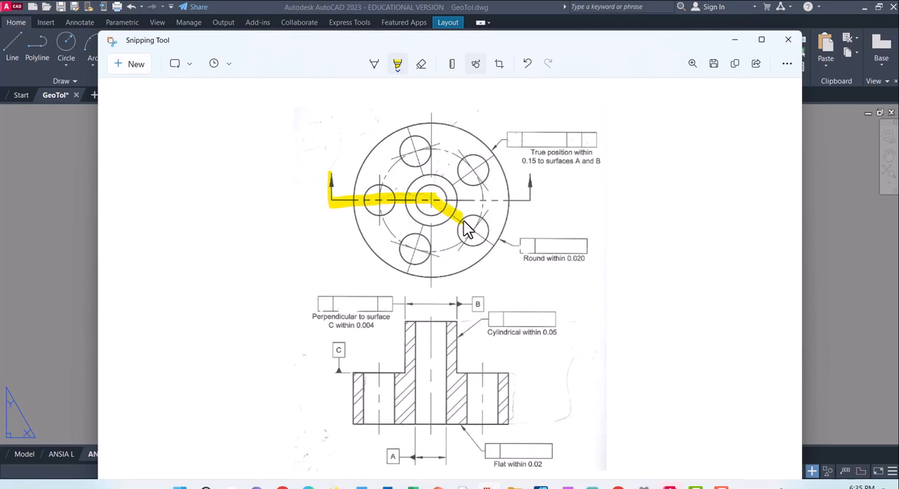
left_click_drag(467, 228, 506, 249)
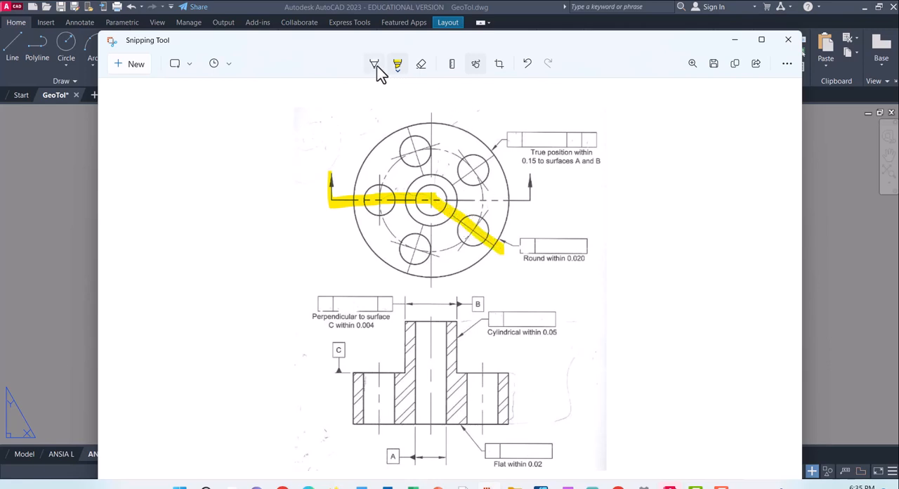
mouse_move(374, 64)
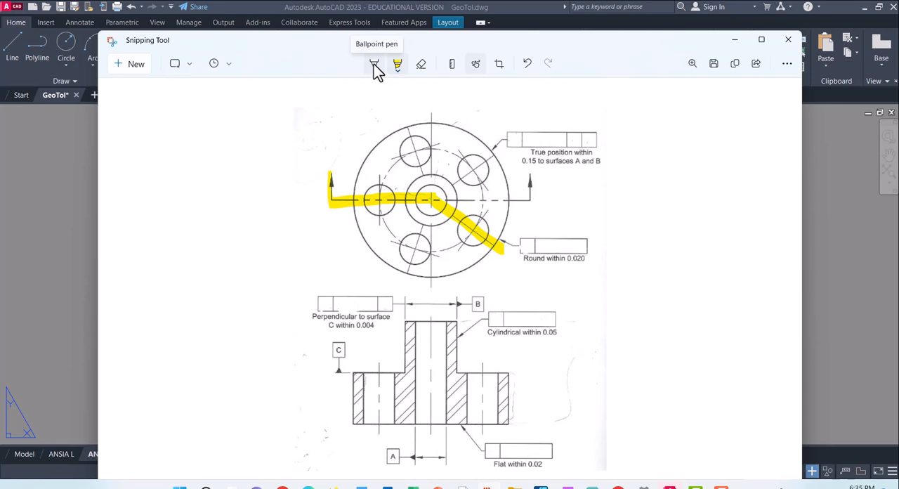
mouse_move(462, 402)
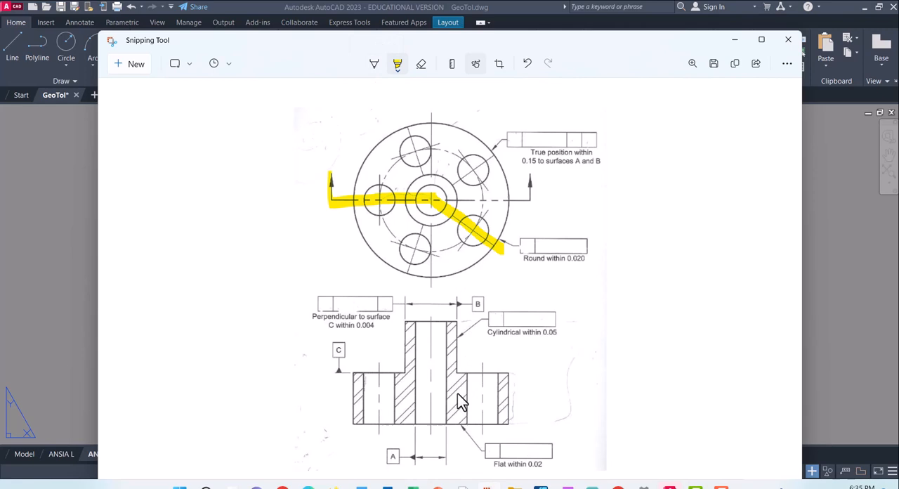
left_click_drag(453, 368, 456, 418)
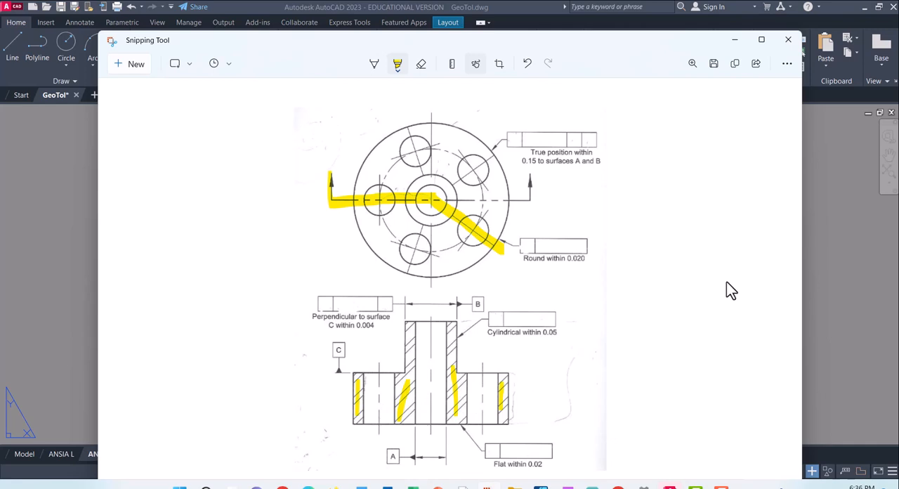
left_click(786, 39)
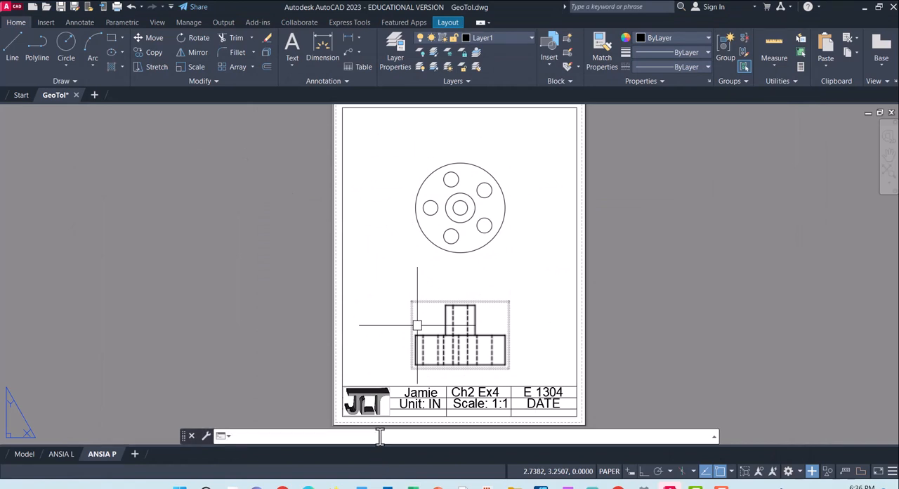
Step: Cut section A-A from left of the hub through its centre, placing the view below
type("viewse")
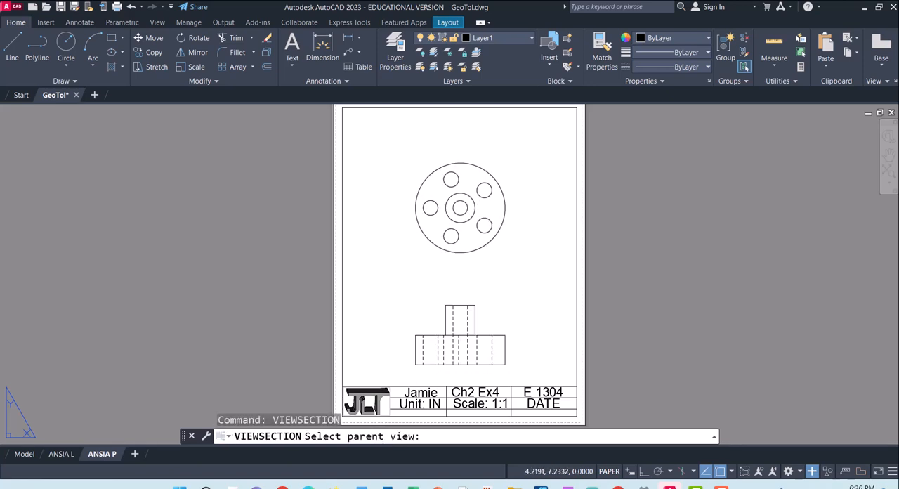
left_click(460, 207)
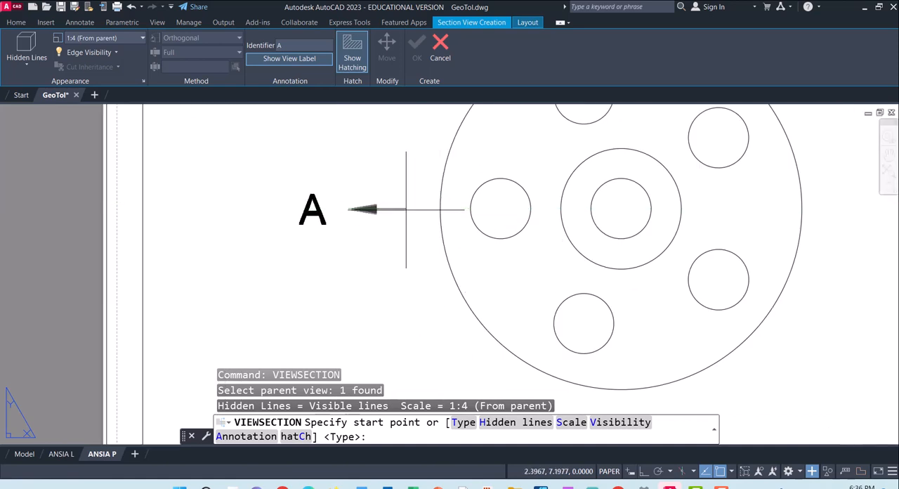
left_click(620, 208)
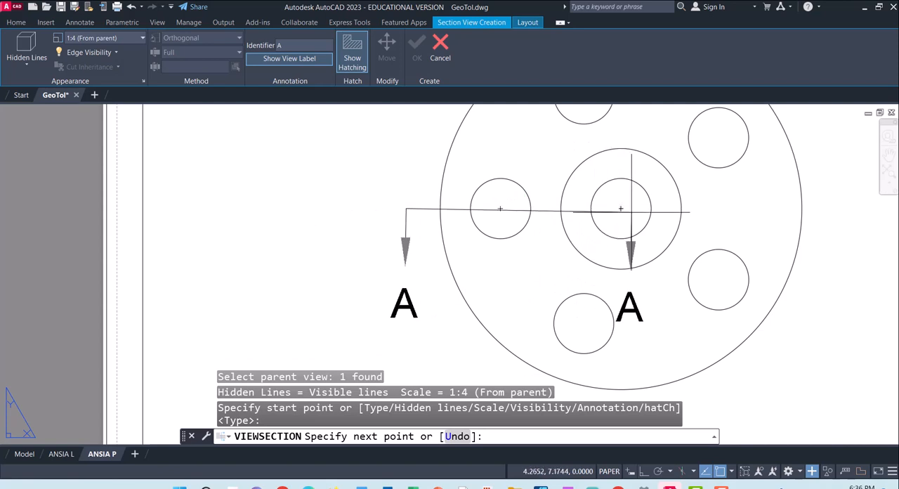
mouse_move(620, 208)
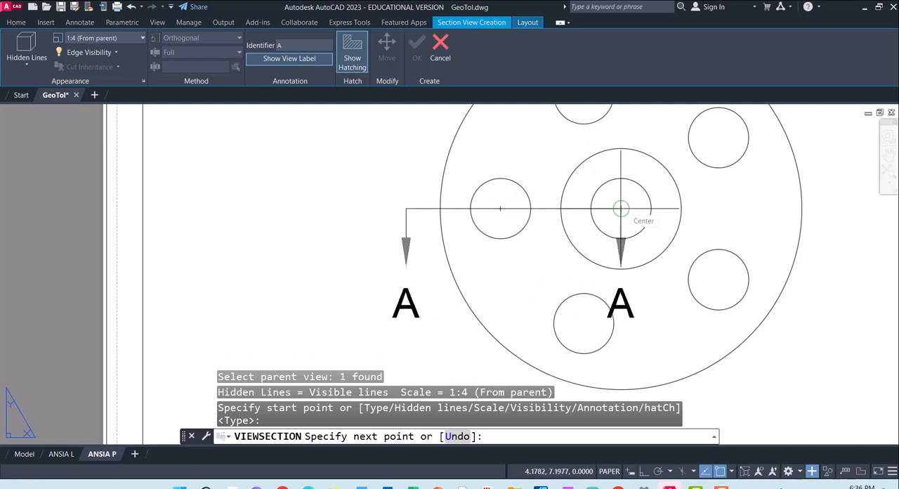
left_click(718, 280)
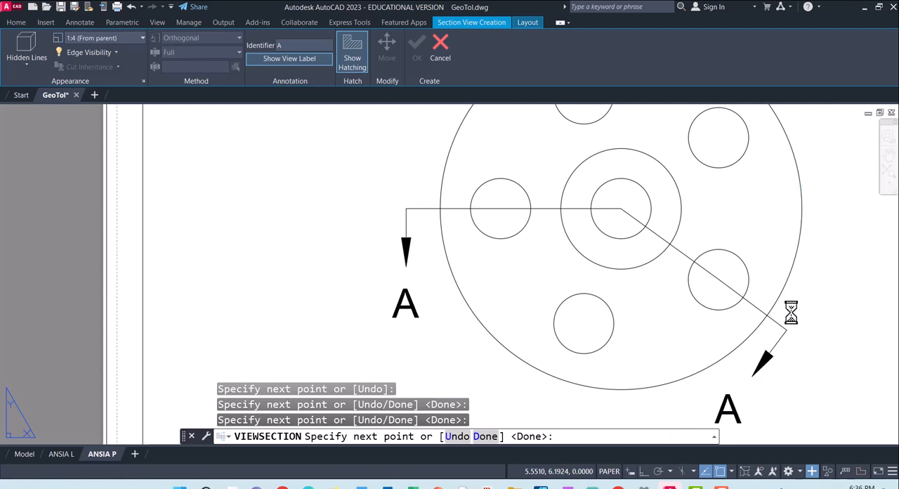
mouse_move(748, 300)
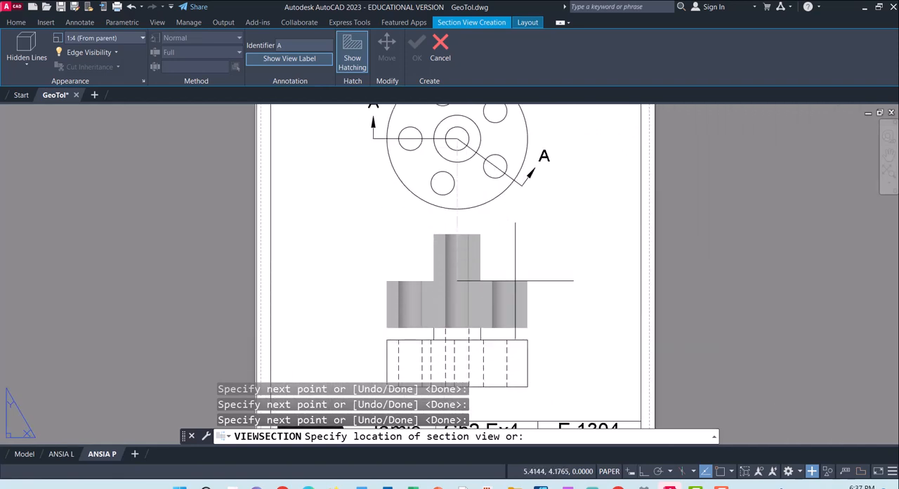
left_click(456, 281)
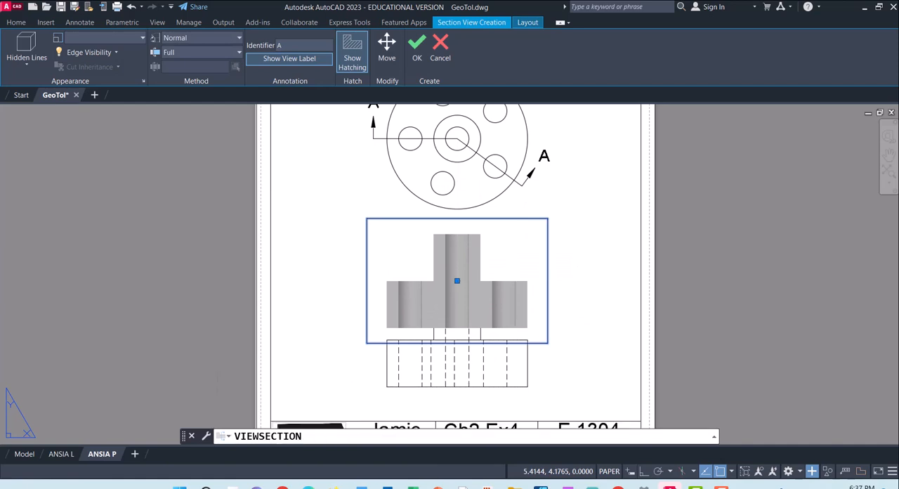
Step: Finish section A-A and set the section label's text height to 0.18
left_click(416, 44)
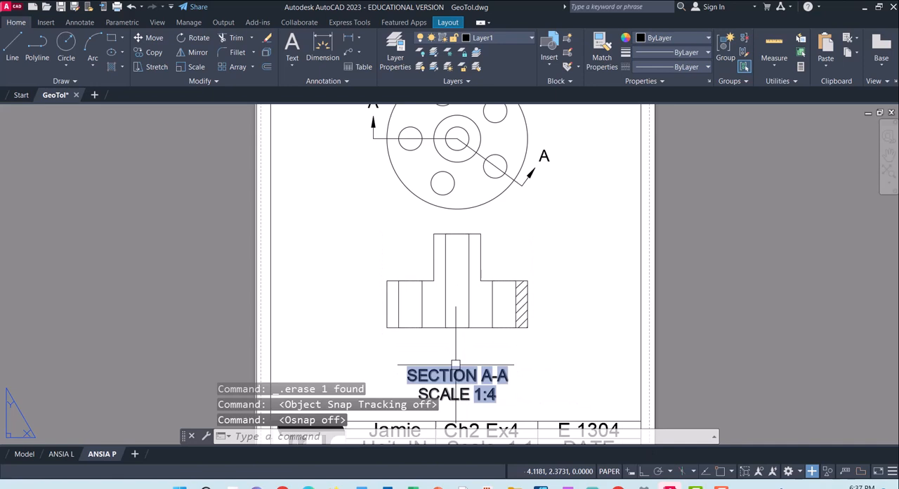
right_click(456, 376)
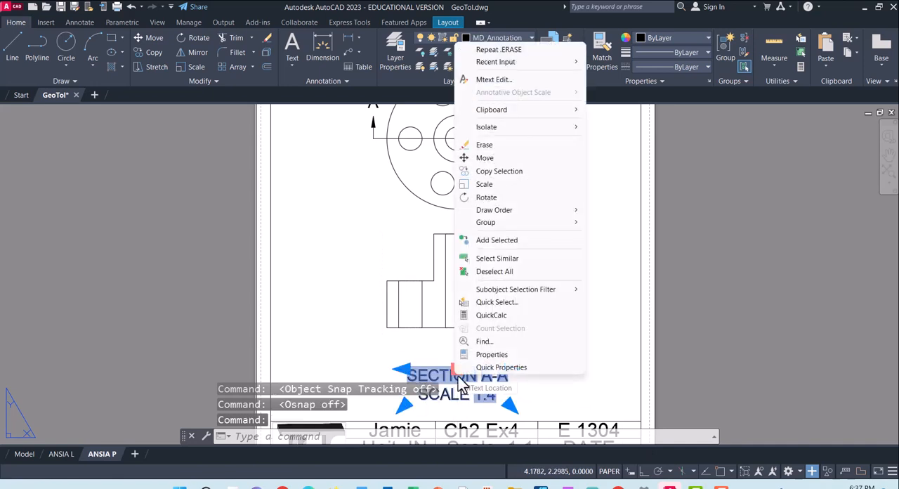
left_click(501, 367)
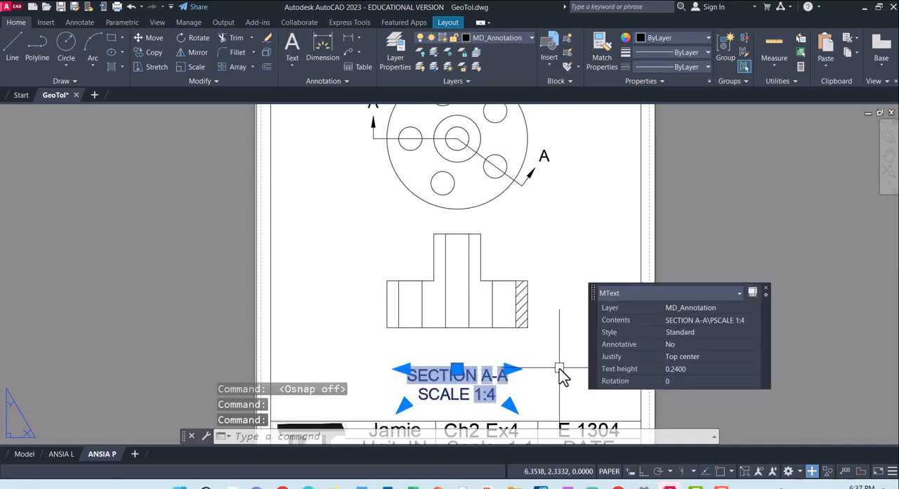
left_click(702, 368)
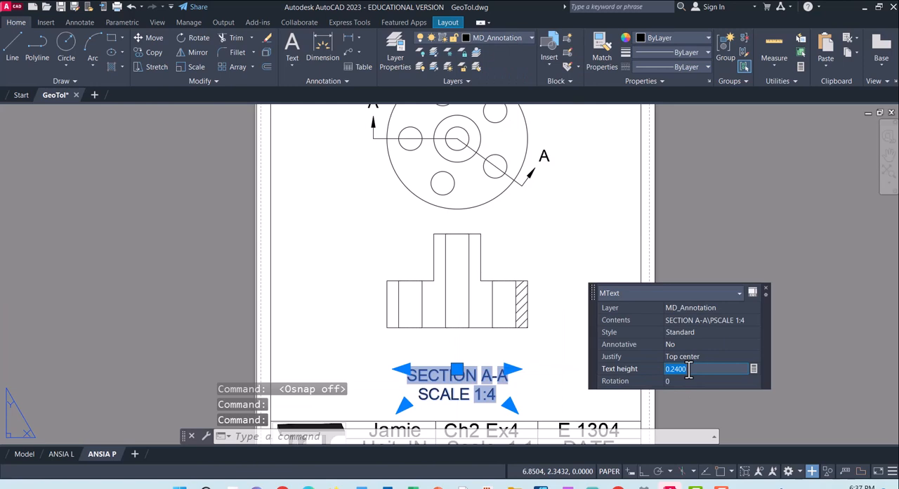
type("0.18")
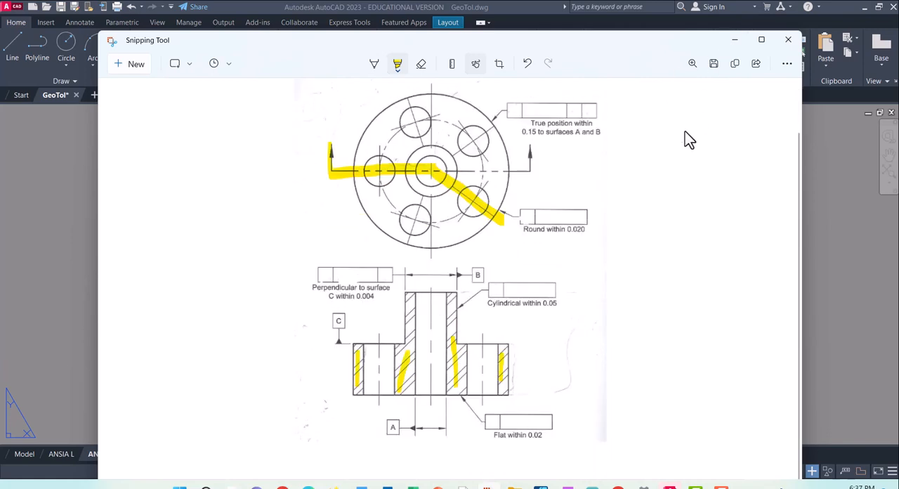
Step: Close the Snipping Tool reference image and return to the AutoCAD sheet
left_click(787, 40)
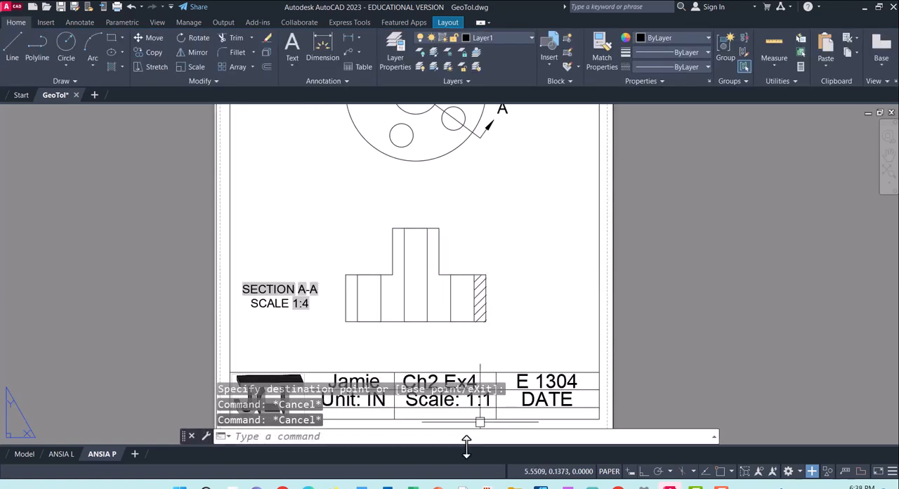
Step: Draw a closed boundary line down and along the section's bottom edge toward the flange
type("p")
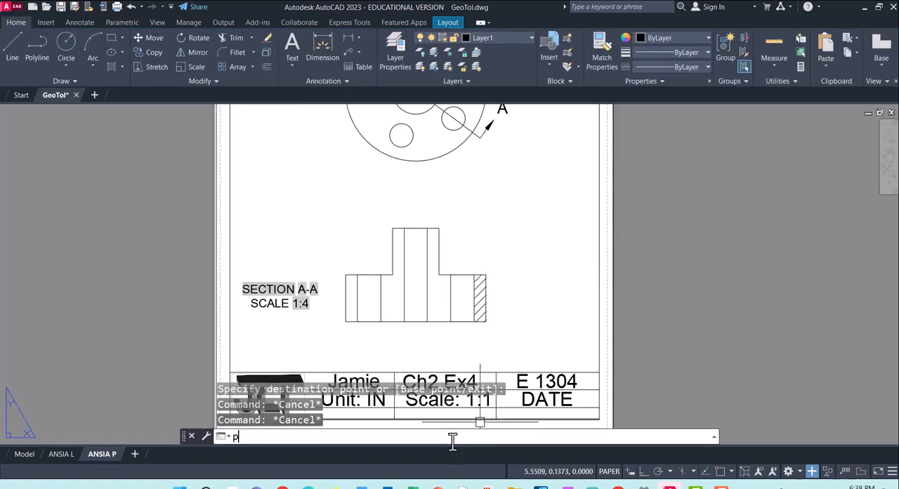
type("LINE Specify next point or [Arc Halfwidth Length Undo Width]:")
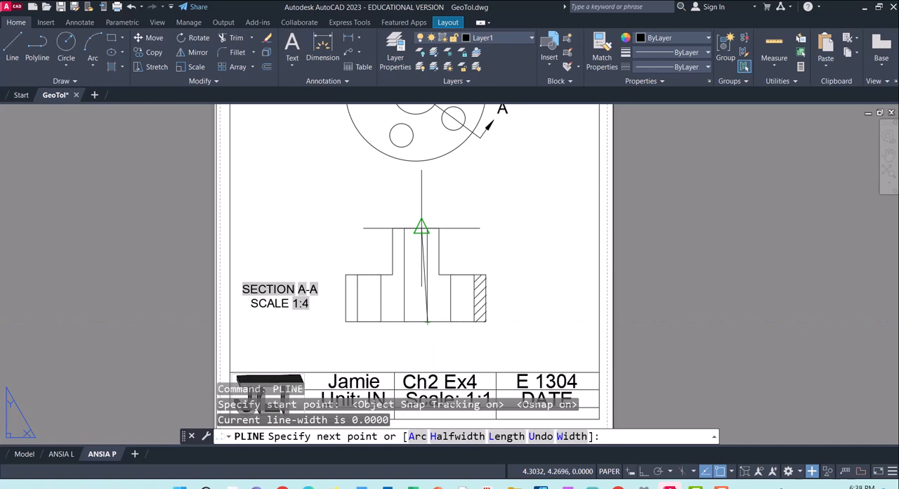
left_click(432, 226)
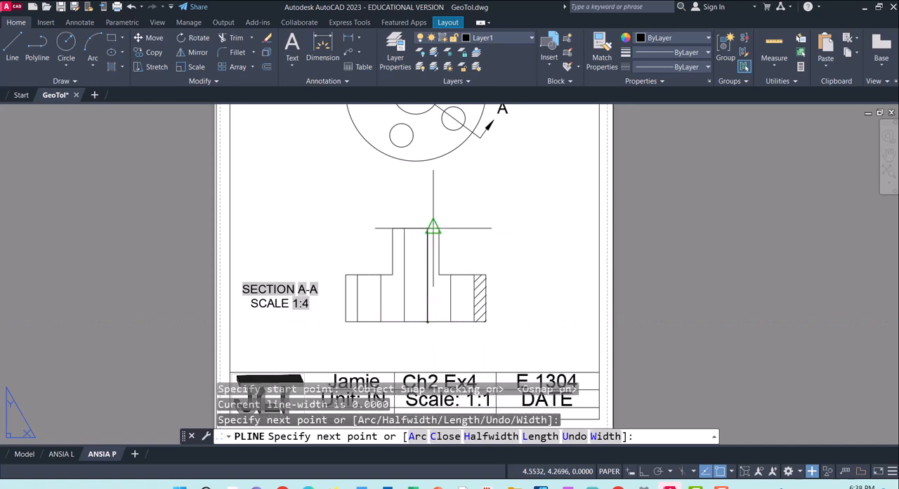
left_click(444, 276)
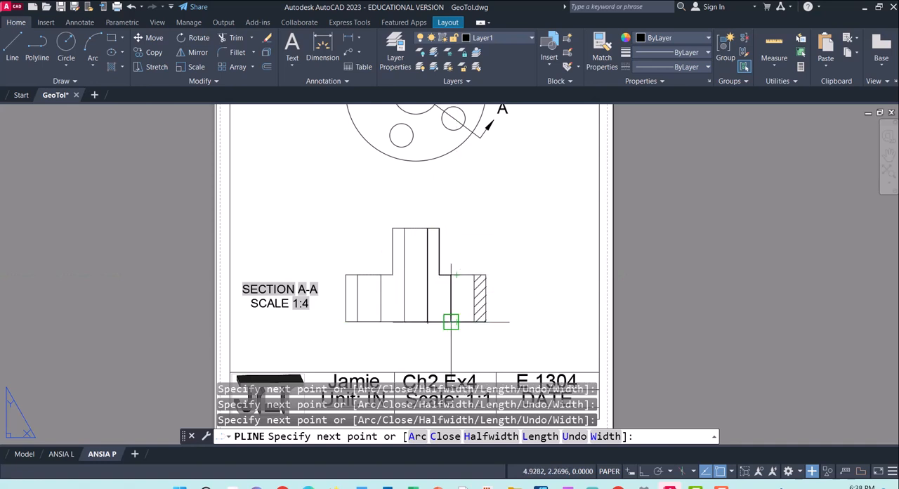
mouse_move(438, 319)
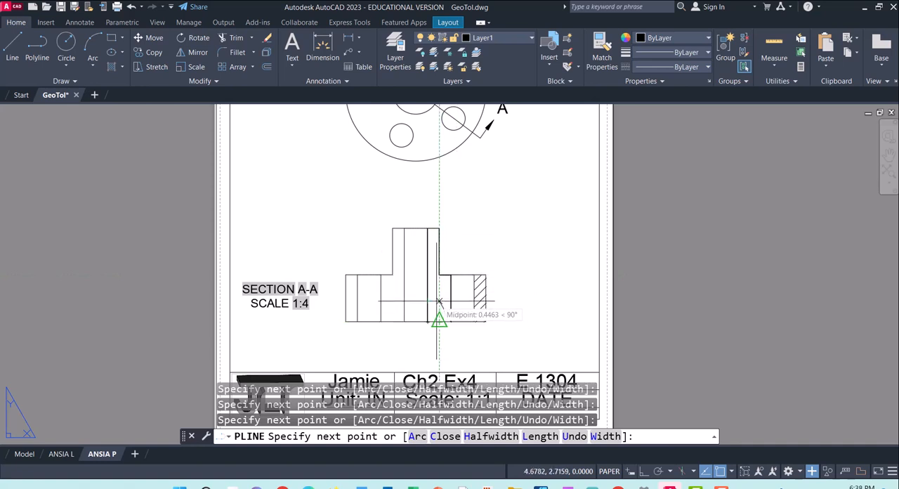
type("c")
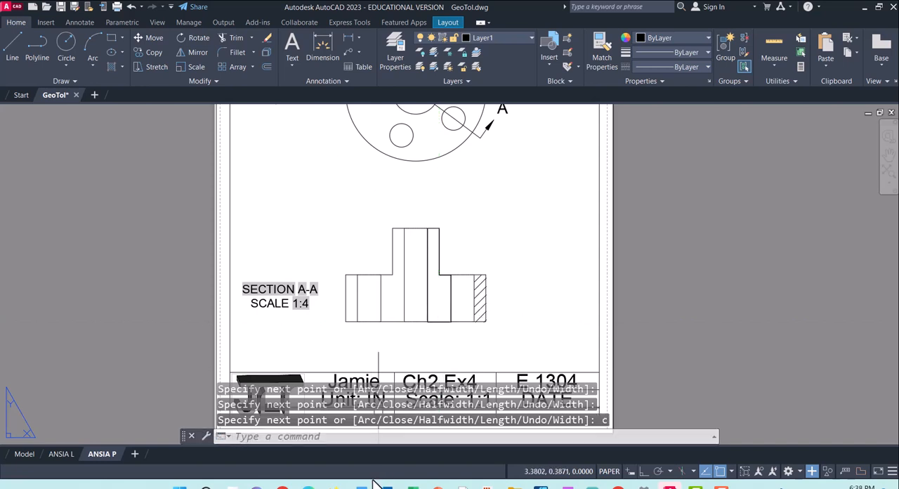
Step: Hatch the right hub wall and start a dividing polyline at the hub's bottom midpoint
type("hat")
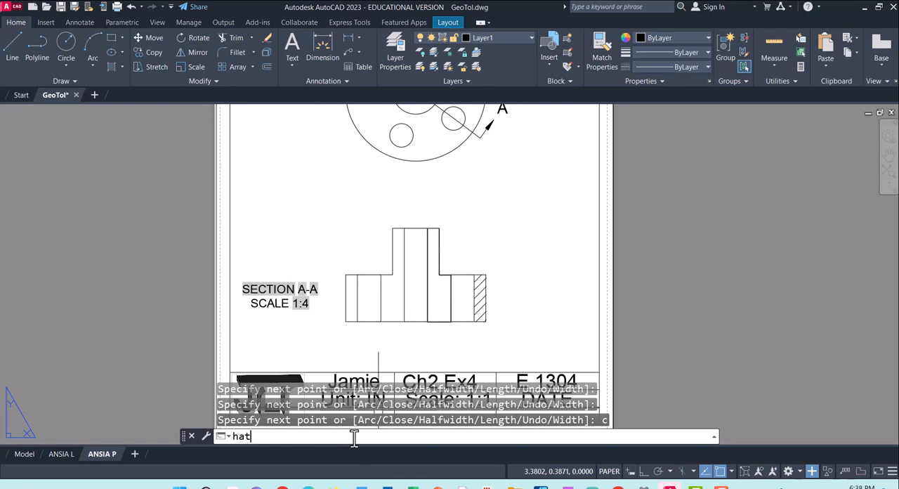
type("HATCH Pick internal point or [Select objects Undo seTtings]:")
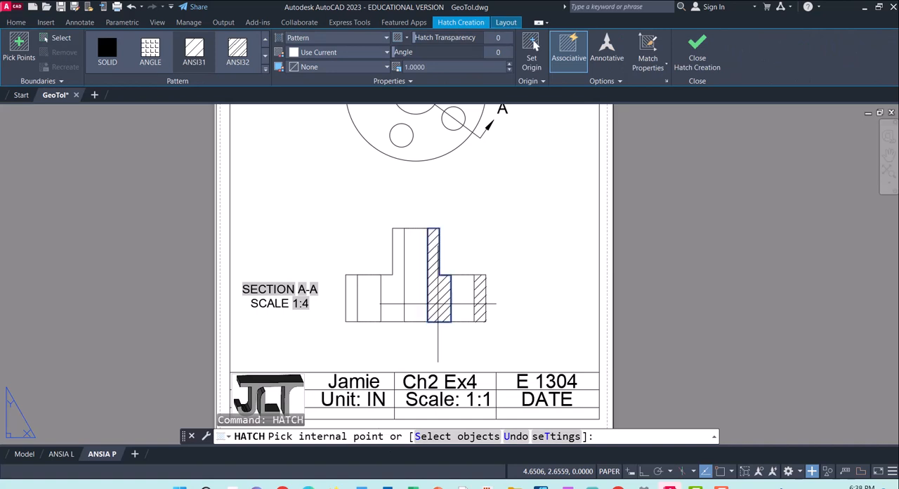
left_click(439, 304)
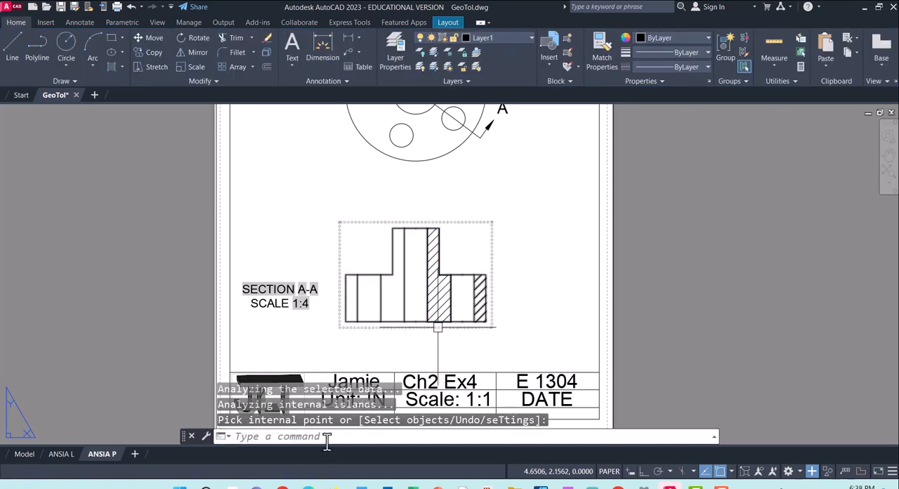
type("pl")
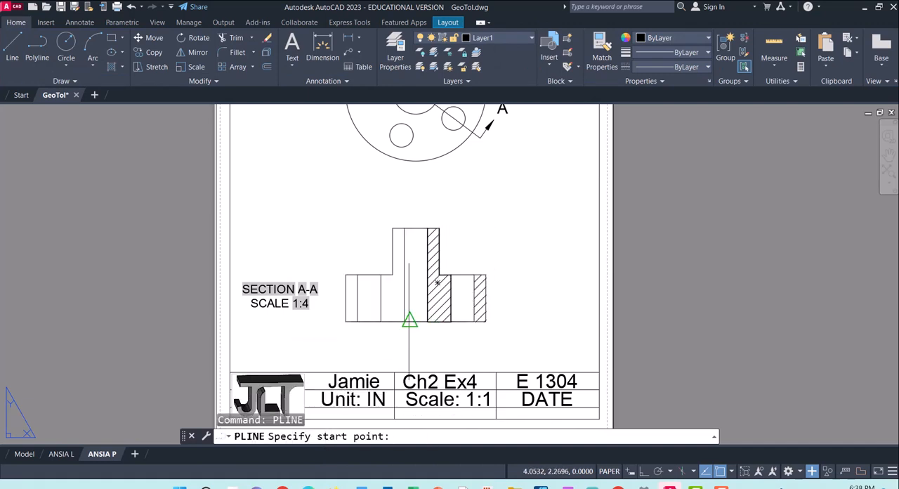
left_click(381, 274)
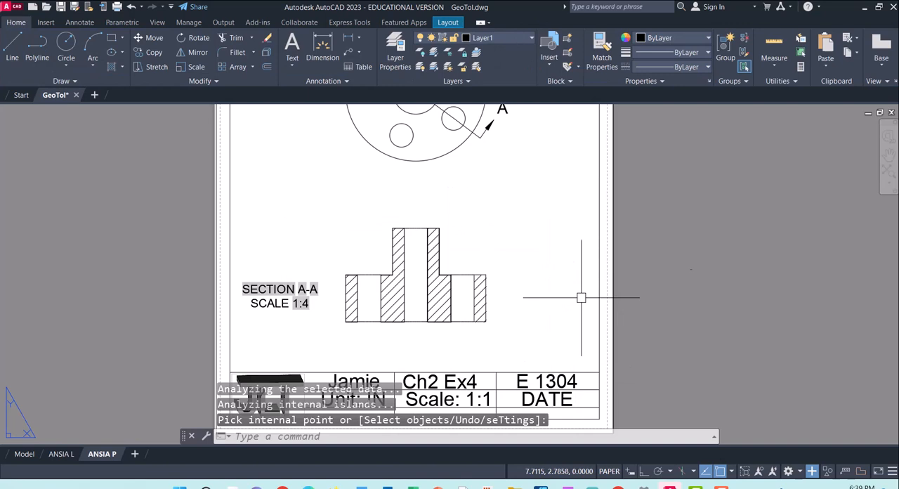
mouse_move(623, 426)
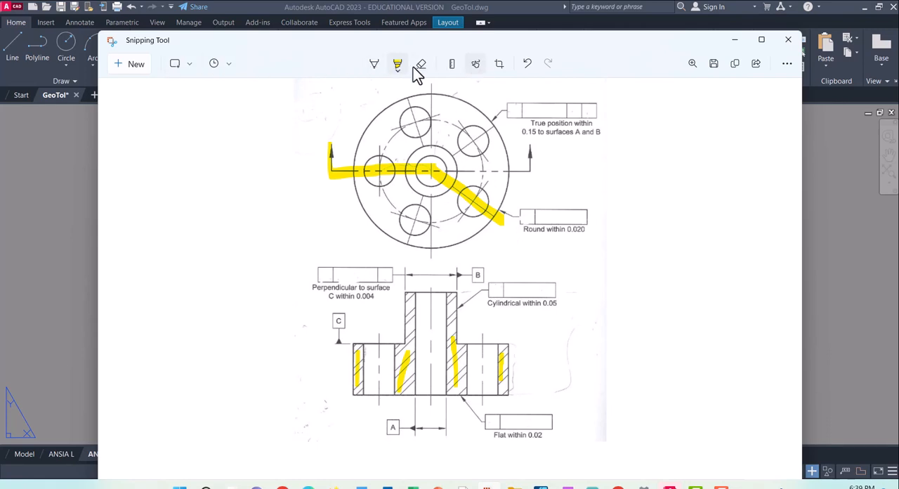
Step: Clear the old ink and highlight datum B and the bore surfaces on the reference sketch
left_click(421, 64)
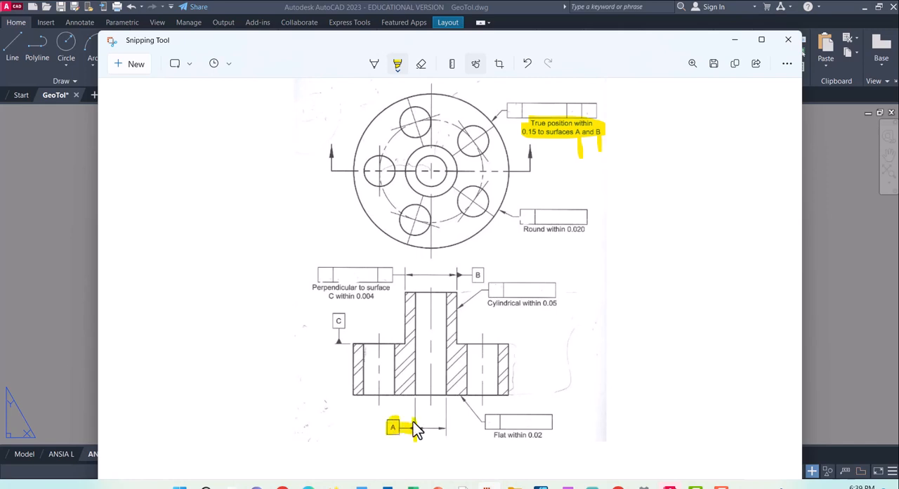
left_click_drag(413, 435, 416, 324)
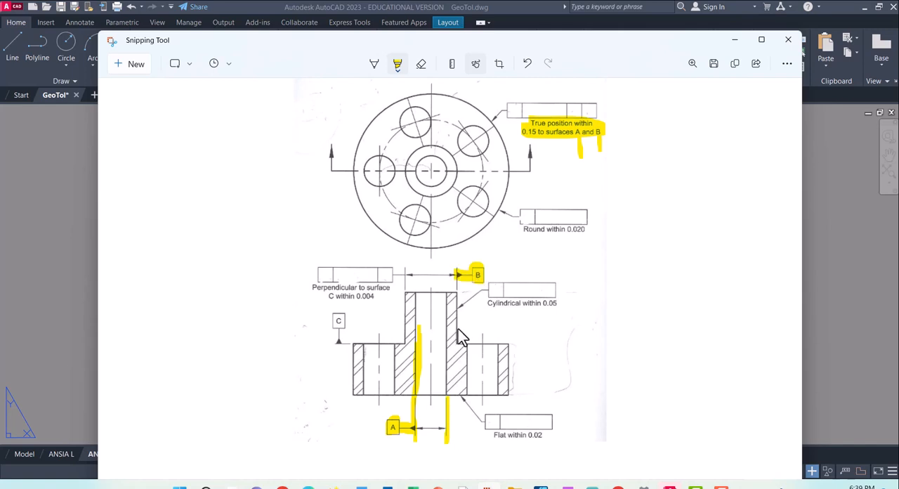
mouse_move(481, 116)
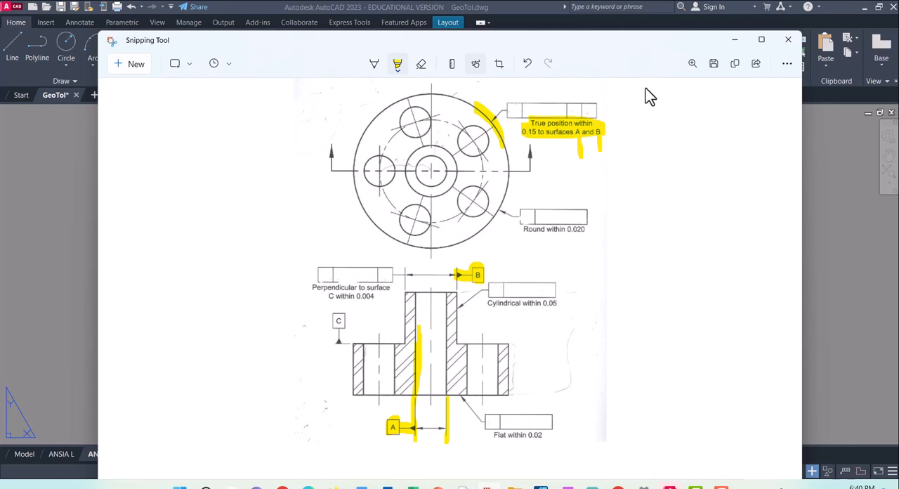
left_click(787, 39)
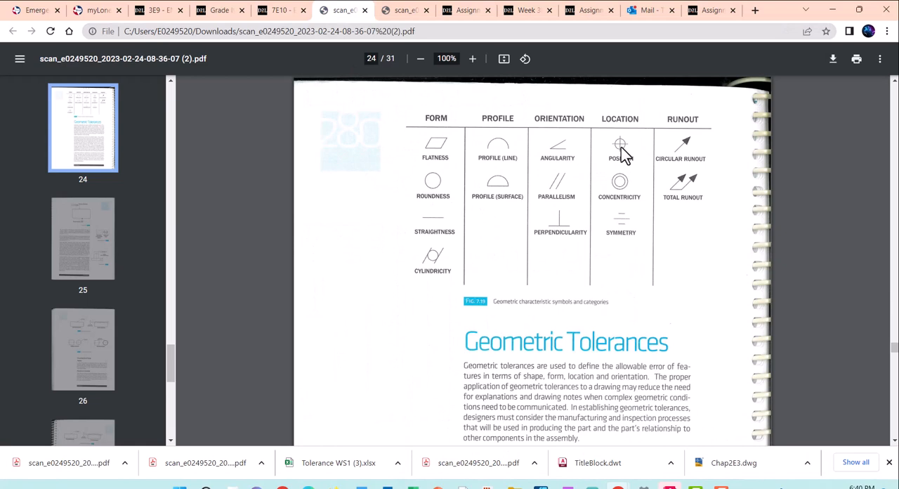
mouse_move(630, 155)
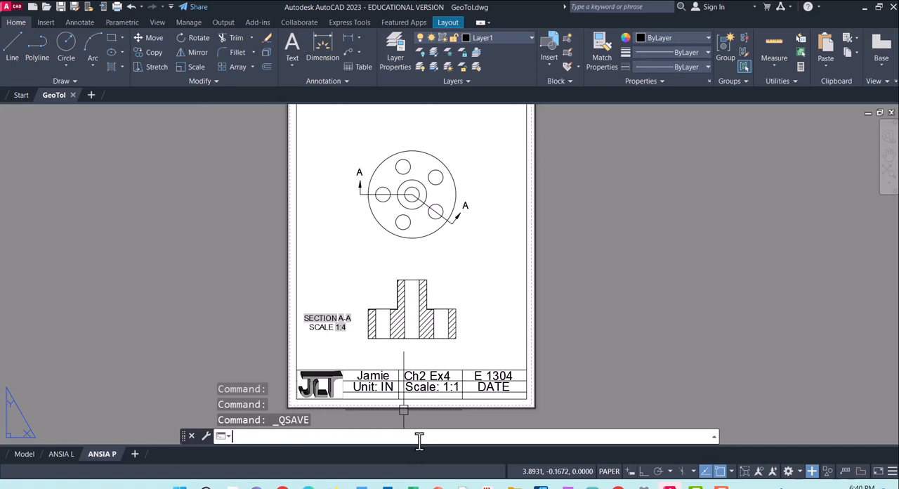
Step: Launch the QLEADER quick leader command on the GeoTol sheet
type("c")
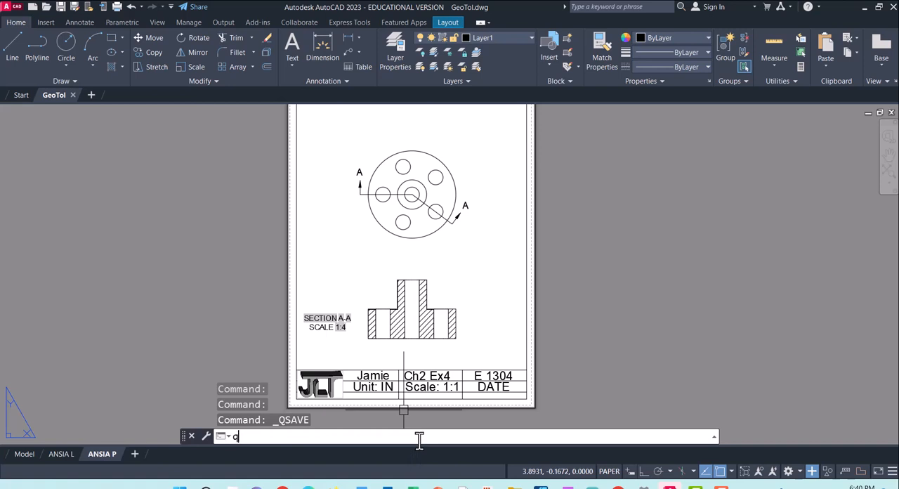
type("LEADER")
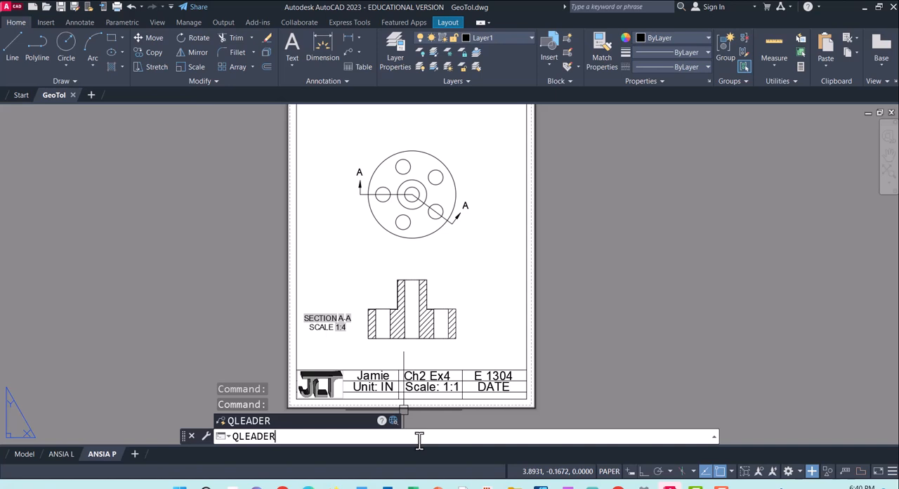
key("Return")
type("S")
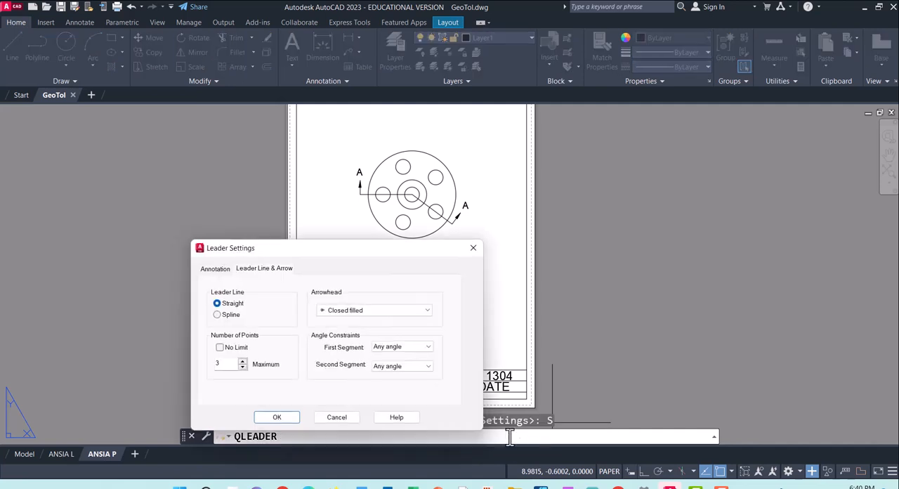
mouse_move(224, 281)
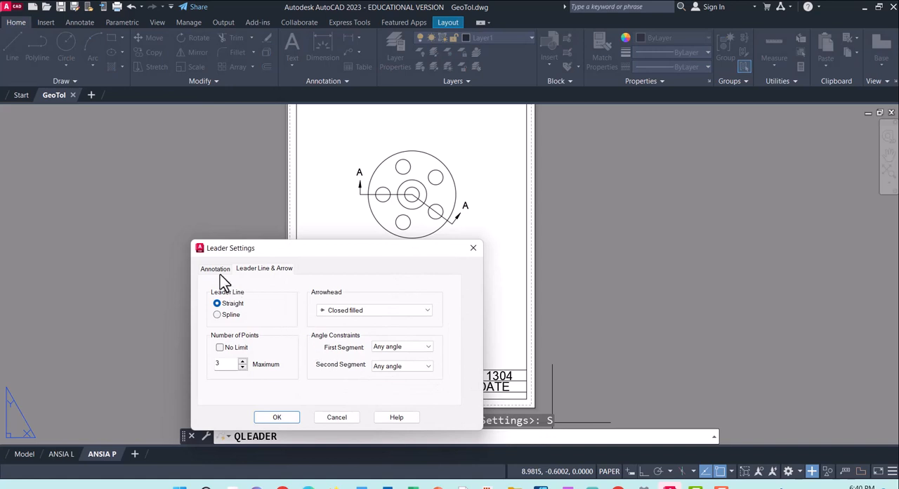
mouse_move(260, 277)
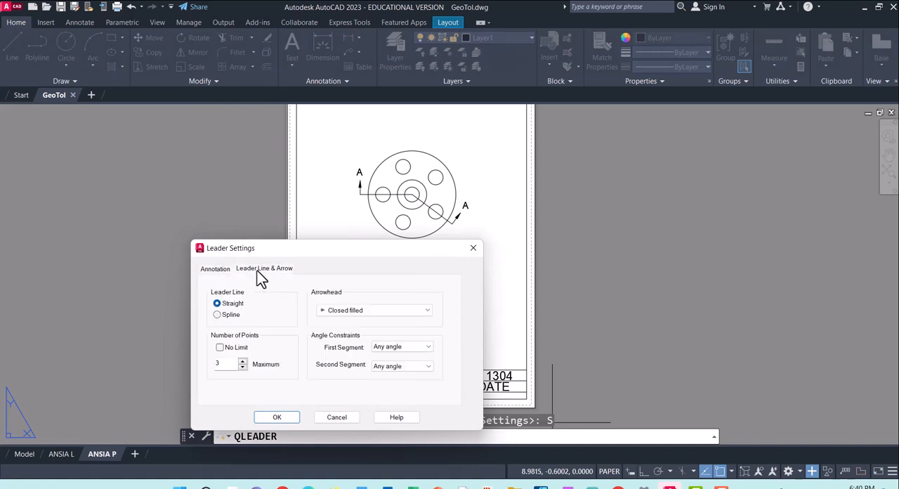
Step: Set the leader annotation type to Tolerance, review arrowhead options, and confirm
left_click(215, 268)
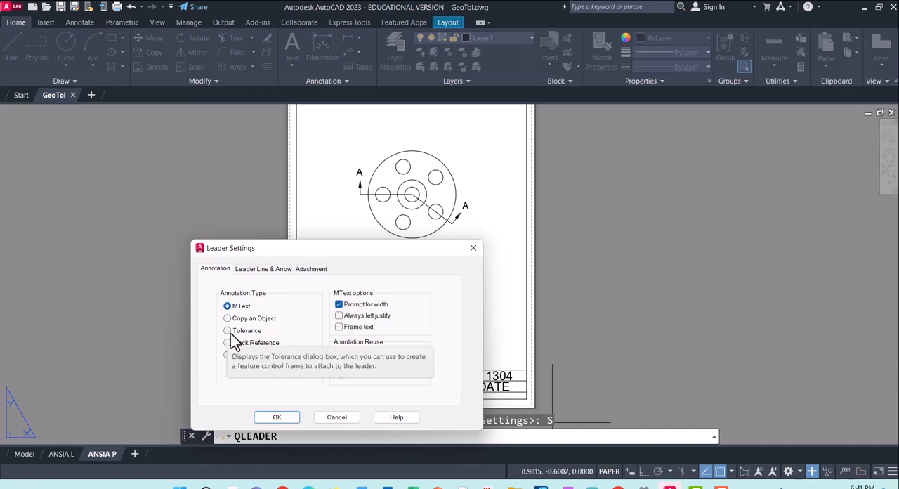
left_click(227, 329)
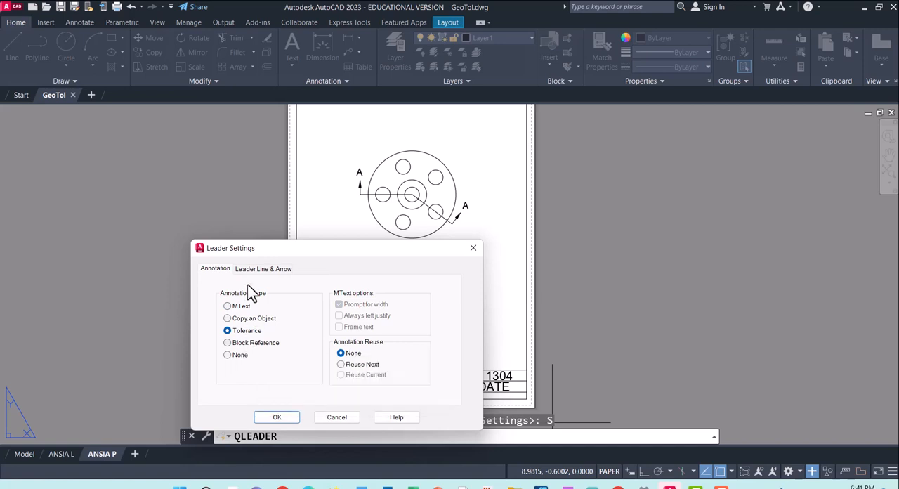
left_click(263, 268)
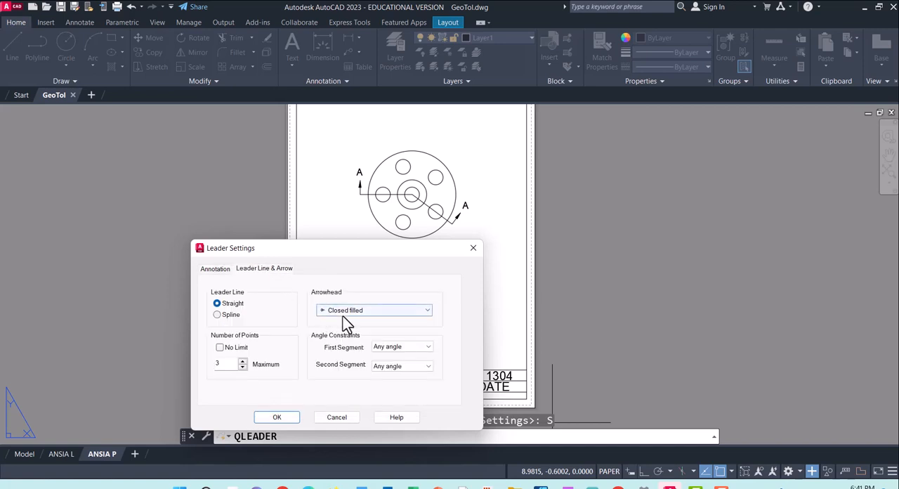
mouse_move(348, 313)
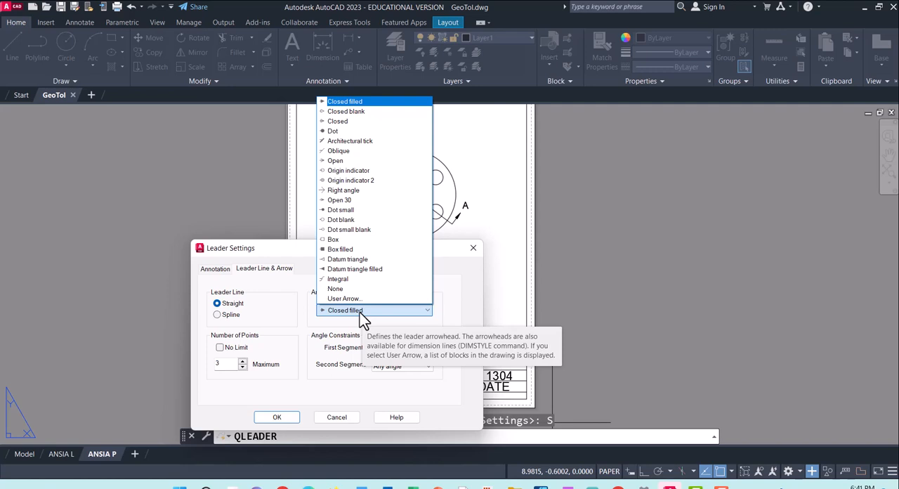
mouse_move(355, 268)
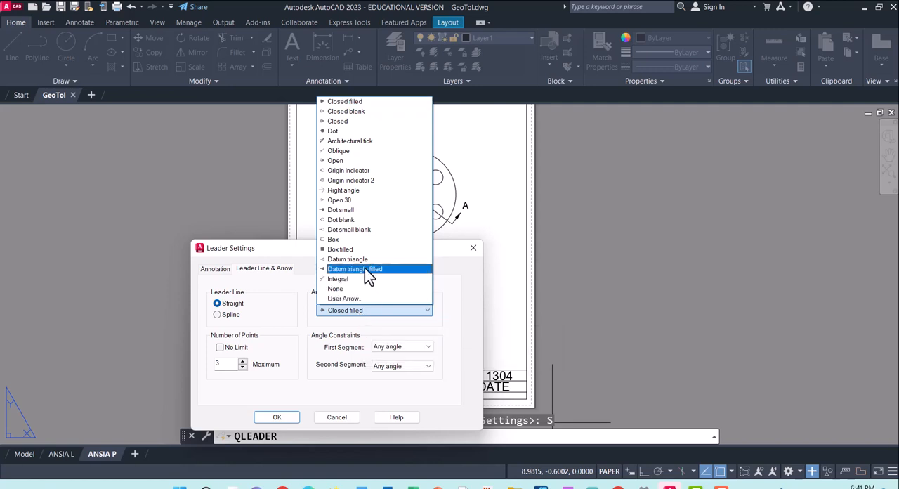
mouse_move(362, 101)
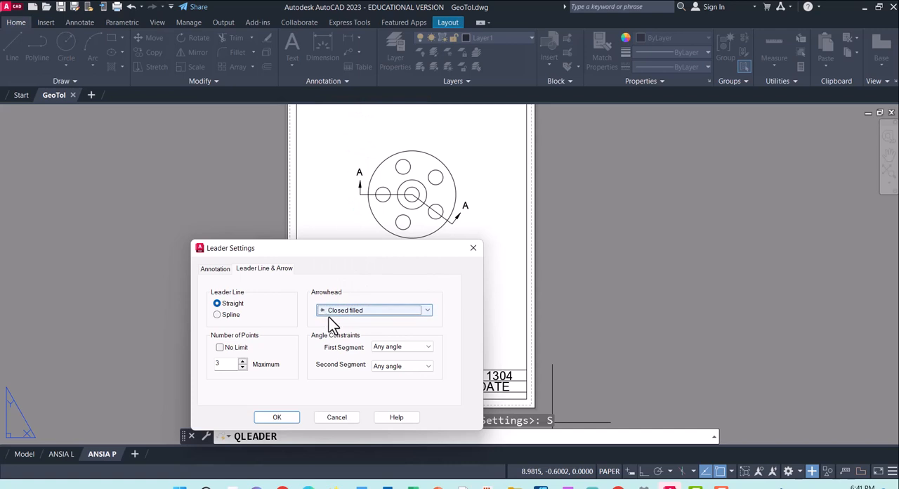
left_click(276, 417)
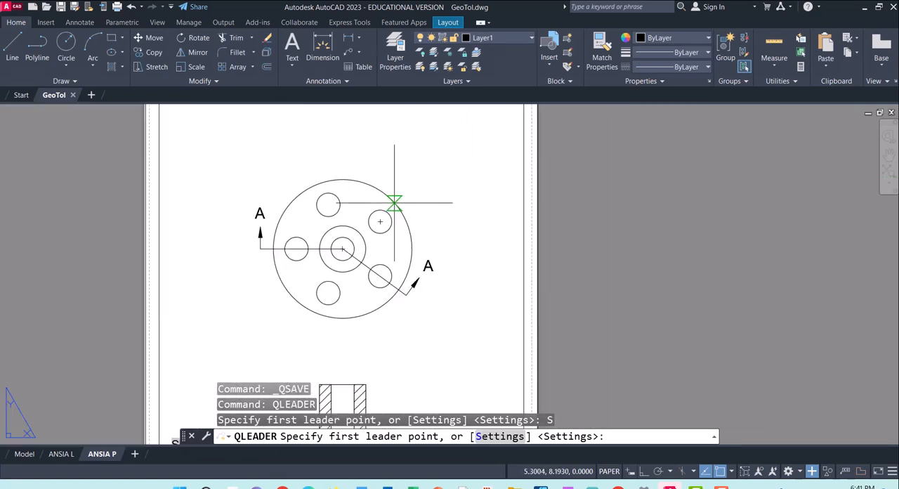
mouse_move(395, 206)
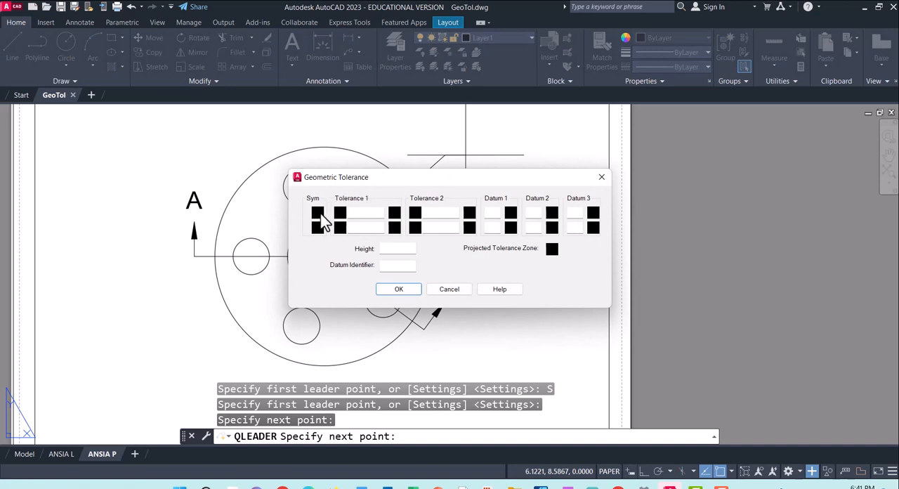
Step: Enter the position symbol, tolerance 0.15, and datums A and B in the feature control frame
left_click(317, 212)
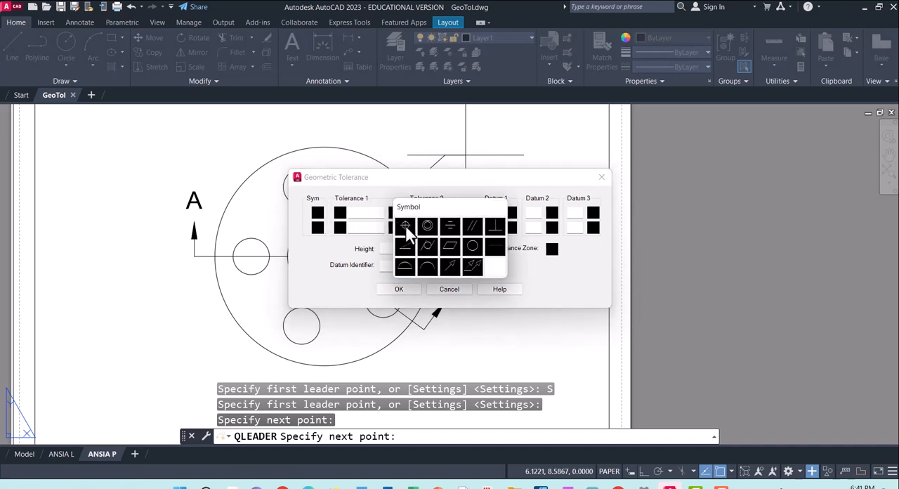
left_click(405, 226)
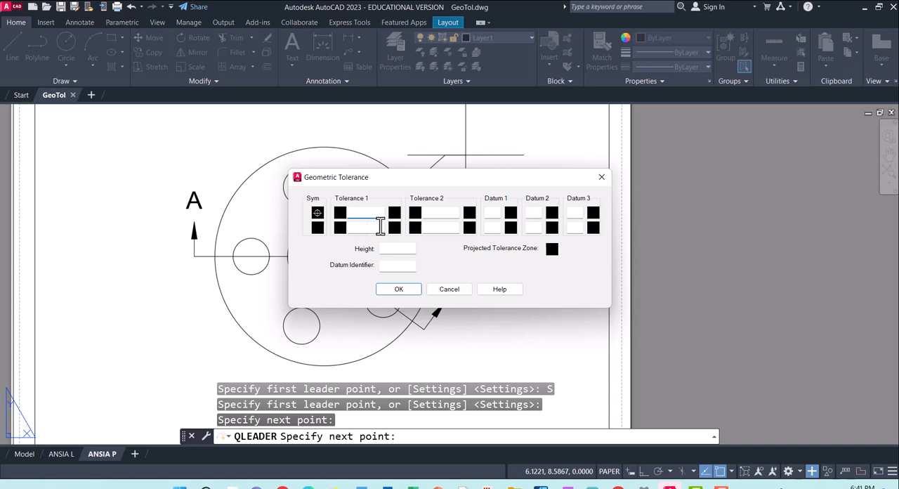
type("0")
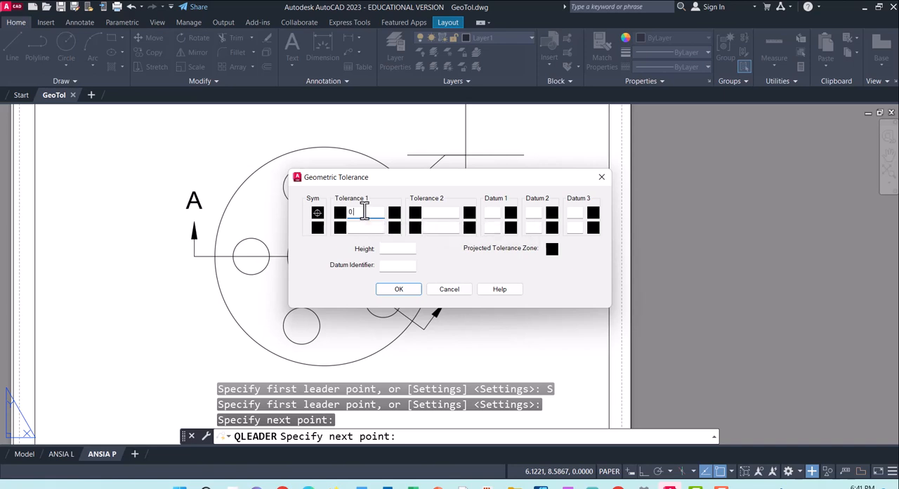
type(".15")
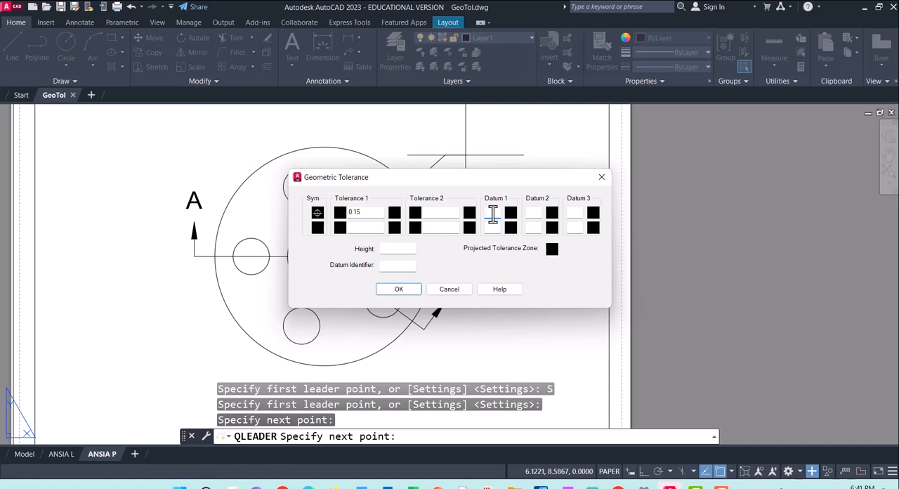
type("A")
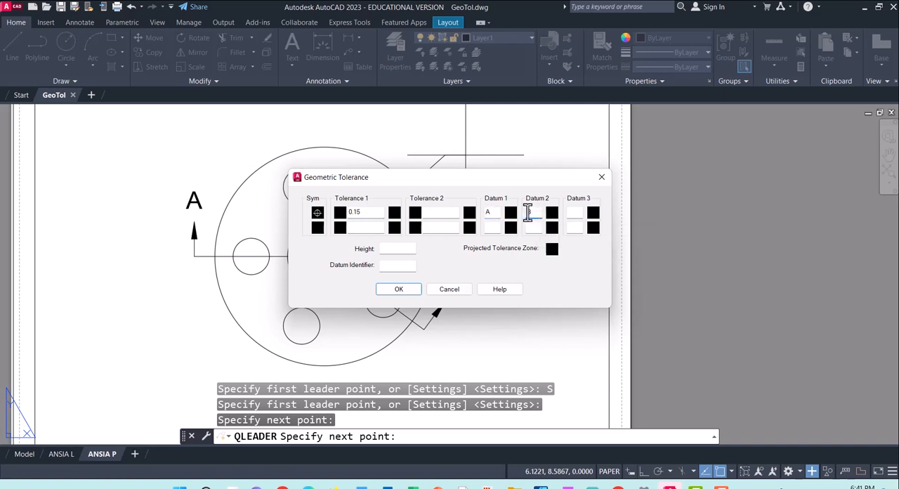
type("B")
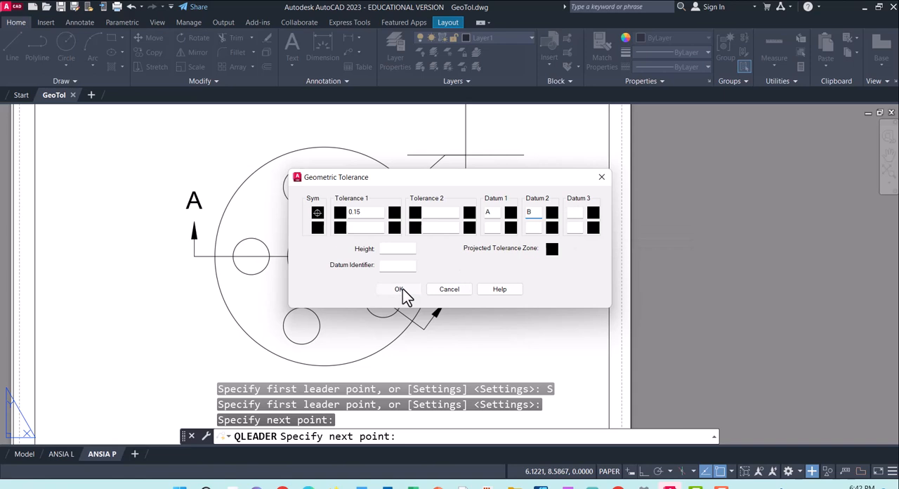
left_click(398, 288)
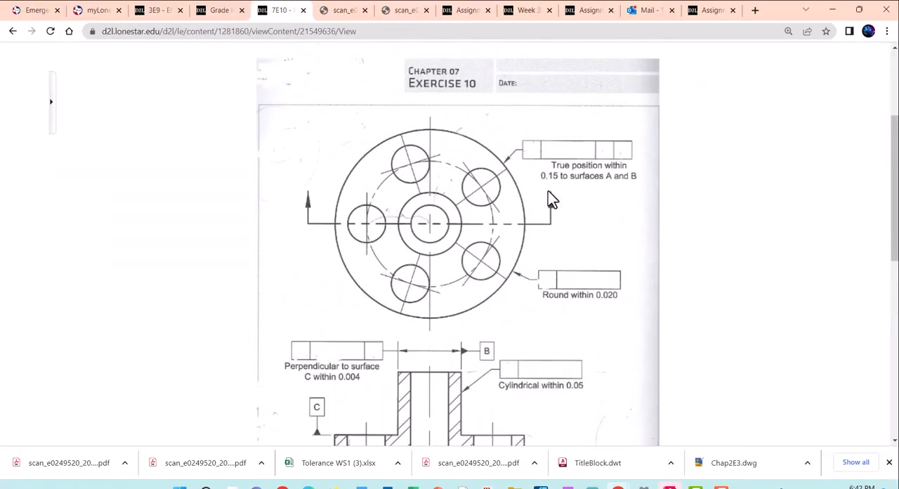
mouse_move(629, 226)
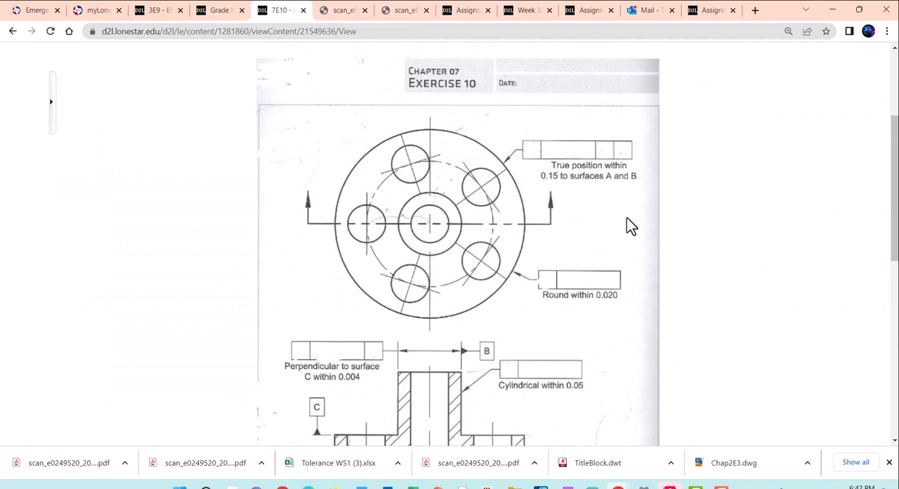
Step: Scroll the Exercise 10 PDF down to the section view, then minimize Chrome
scroll("down", 3)
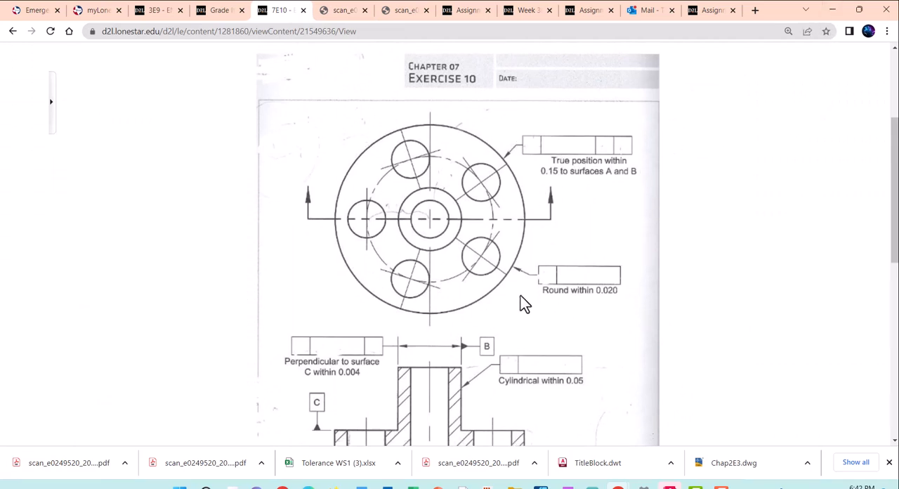
scroll("down", 3)
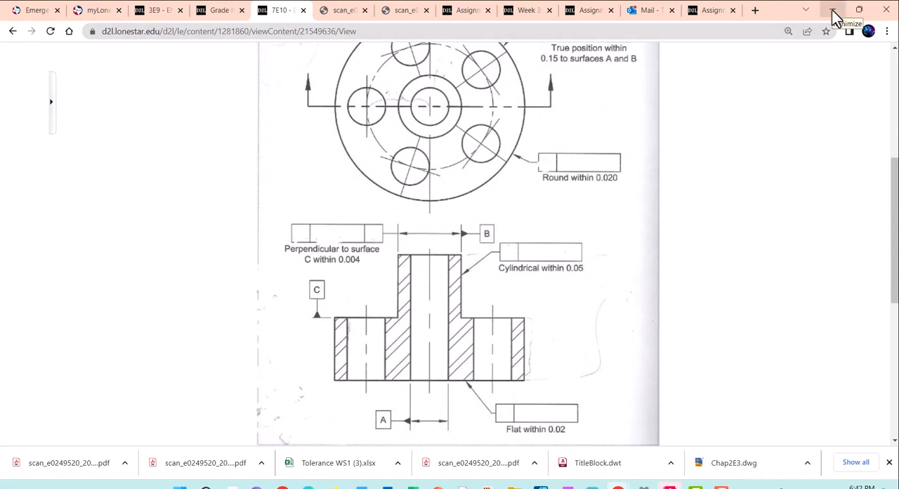
left_click(835, 10)
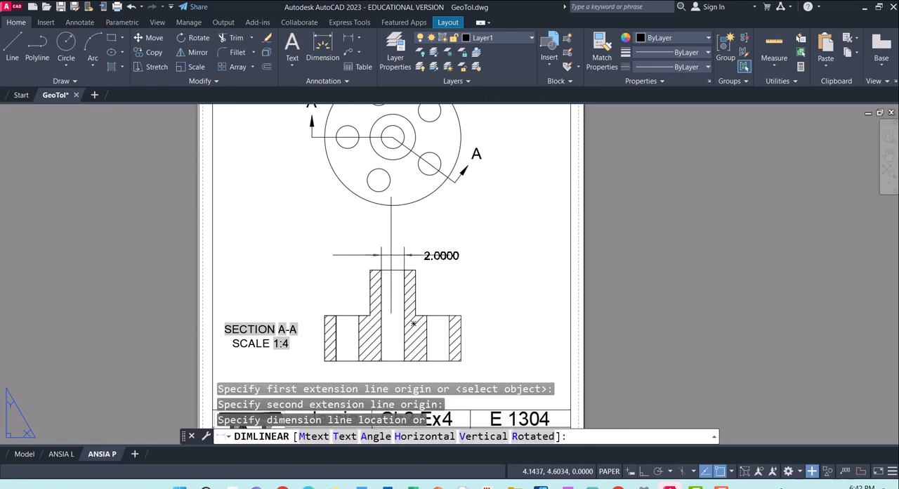
Step: Place the 2.0000 dimension above the bore and start DIMSTYLE
left_click(390, 255)
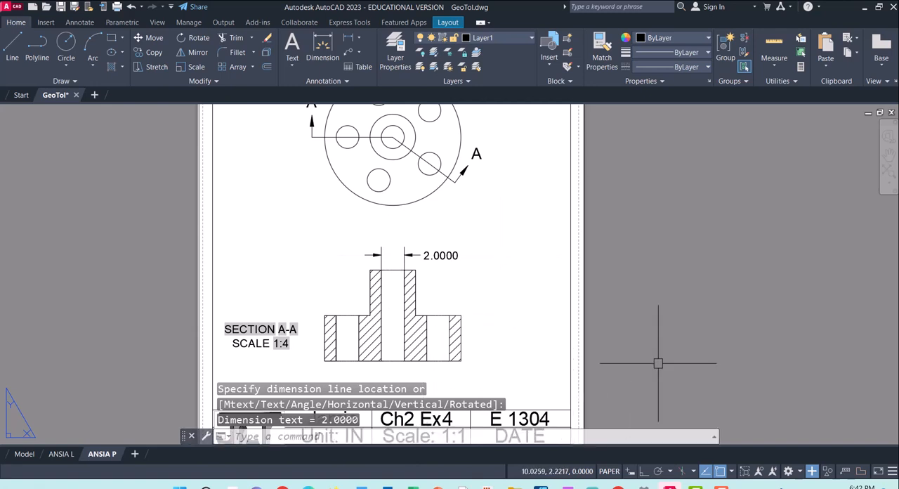
type("DIMSTYLE")
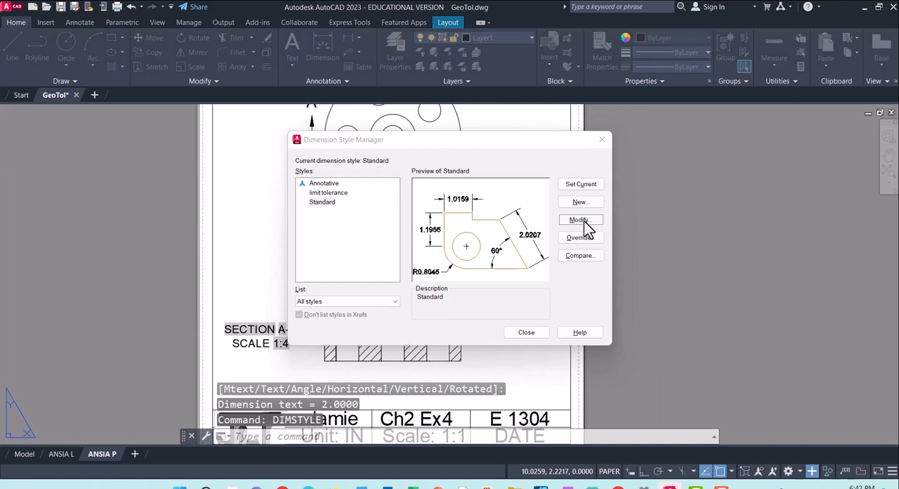
mouse_move(521, 243)
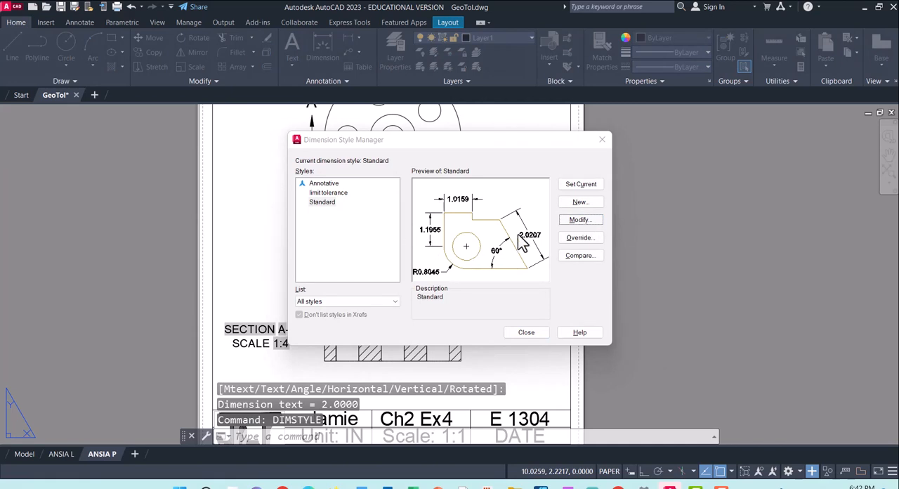
Step: Modify Standard to fit both text and arrows with 0.00 precision, and make it current
left_click(580, 219)
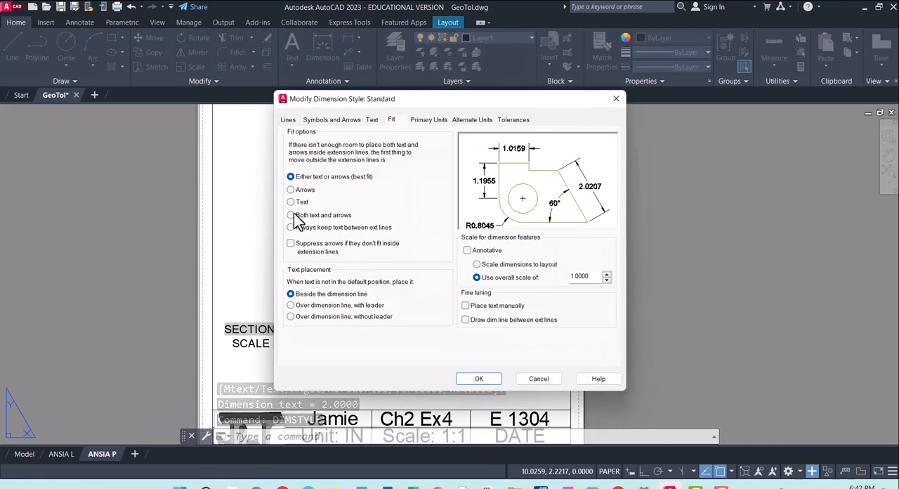
left_click(290, 215)
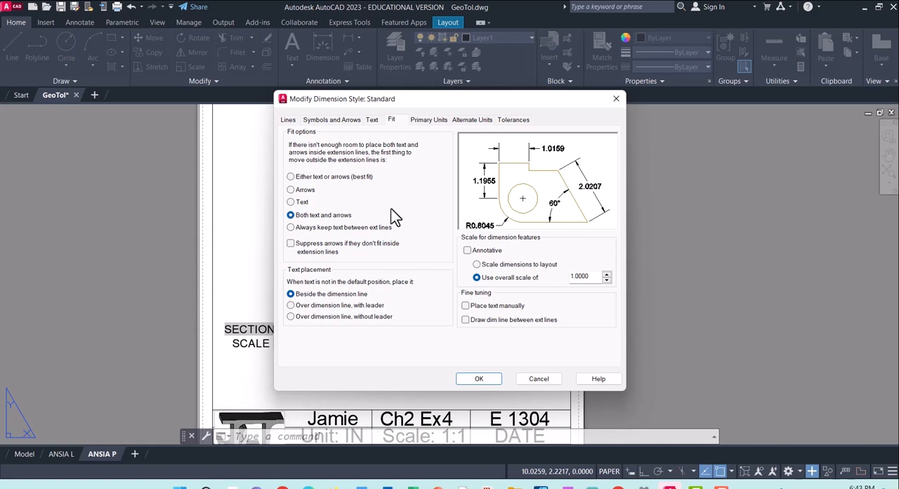
left_click(427, 119)
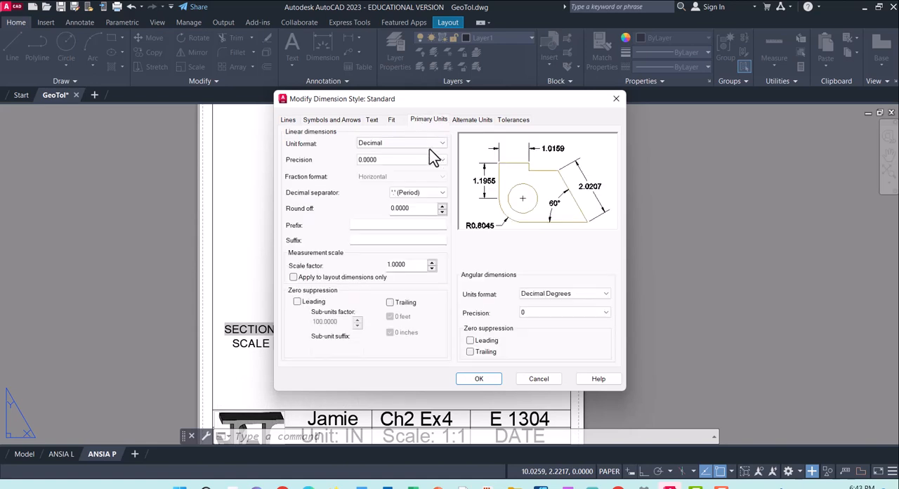
left_click(441, 159)
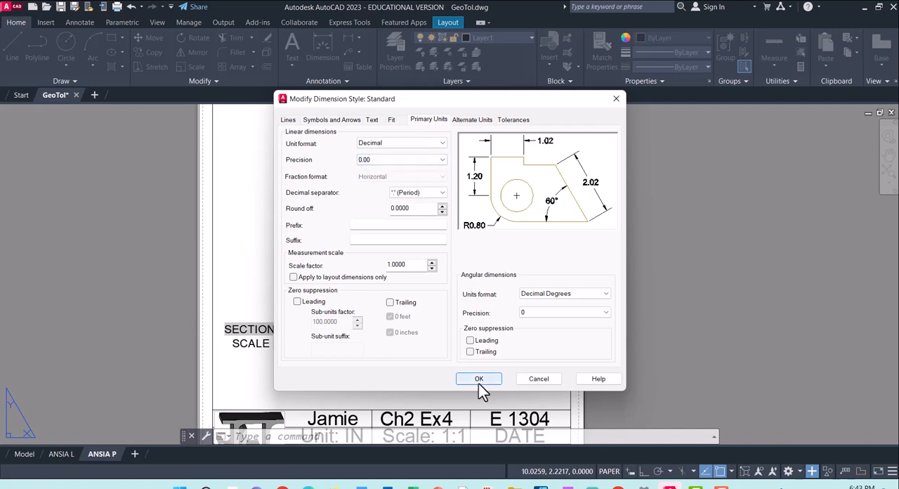
left_click(478, 379)
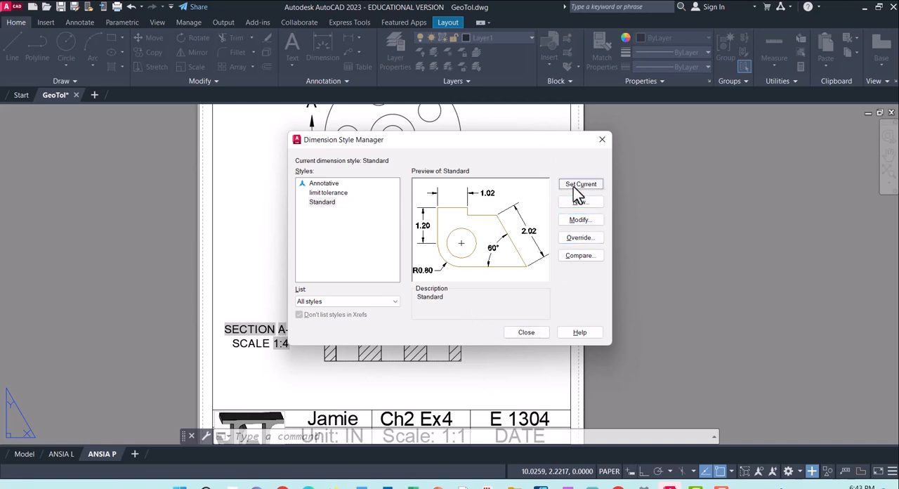
left_click(525, 331)
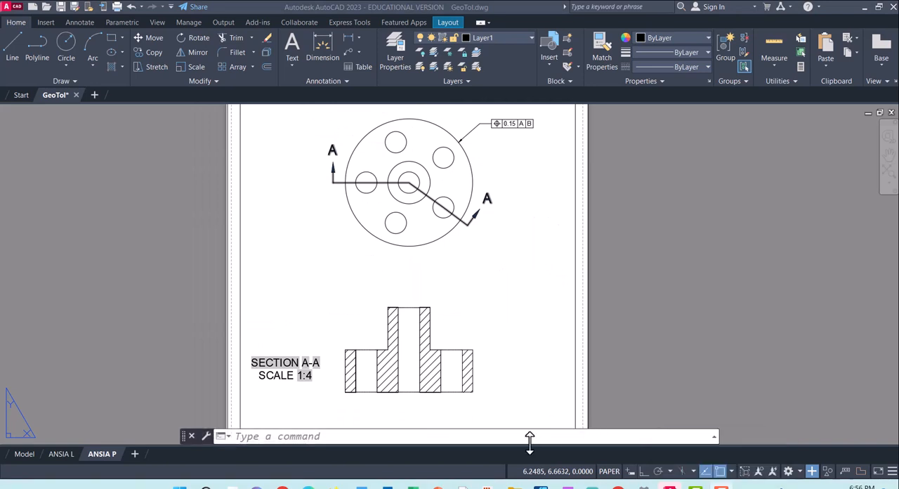
Step: Add the 1.00 bore-width and 0.50 base dimensions and reassociate both to geometry
type("dimlin")
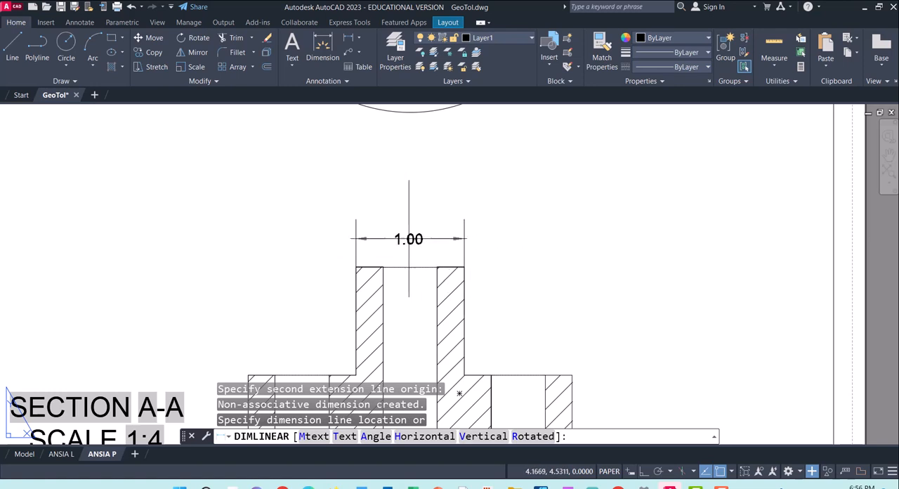
mouse_move(405, 243)
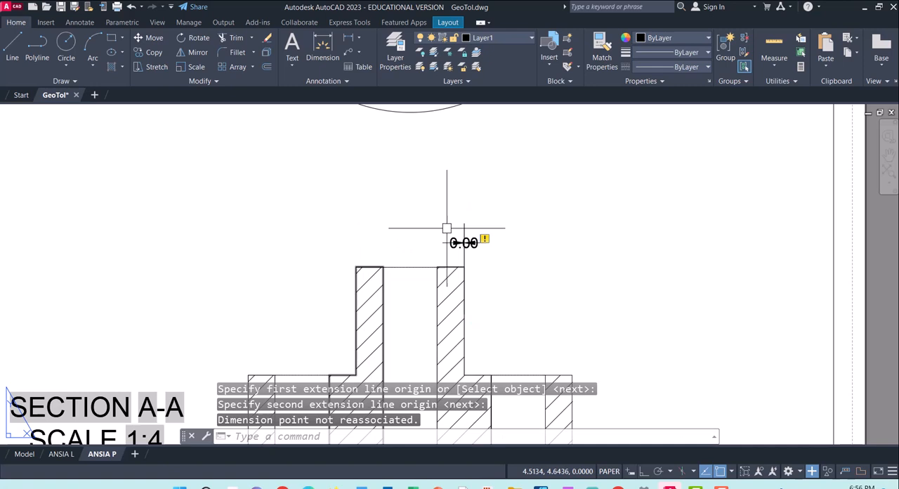
left_click(131, 6)
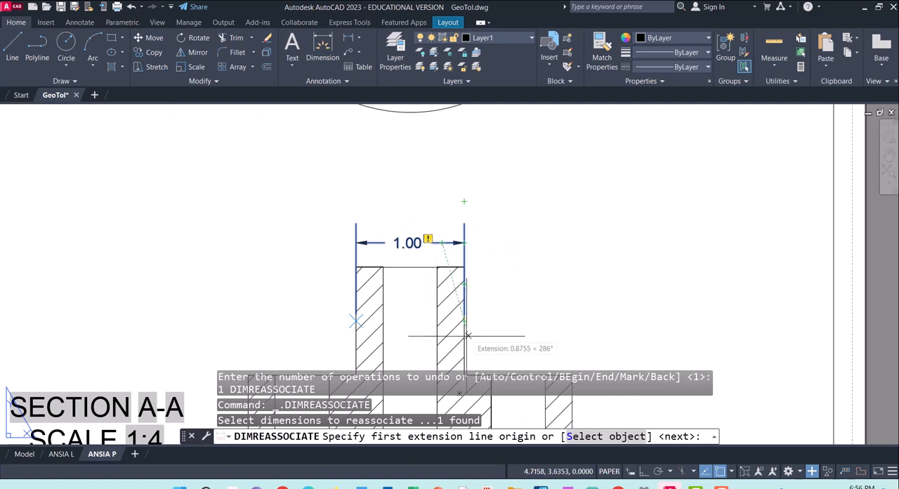
left_click(356, 339)
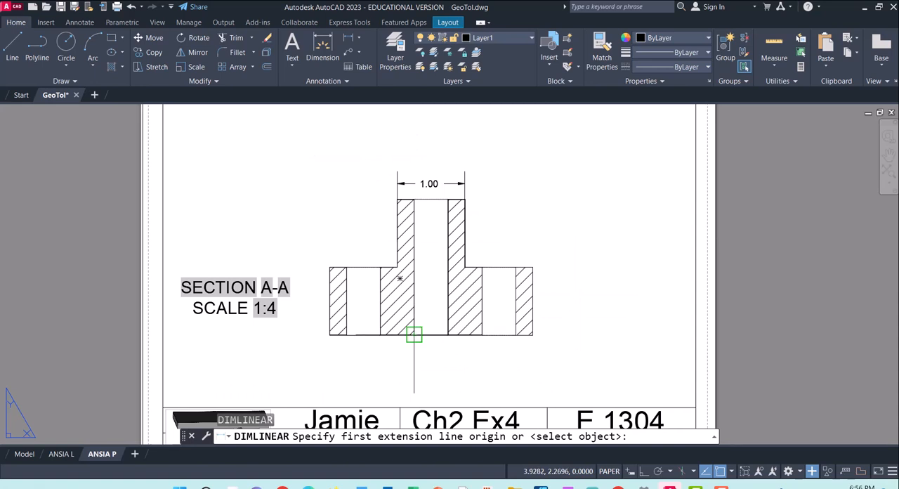
left_click(448, 342)
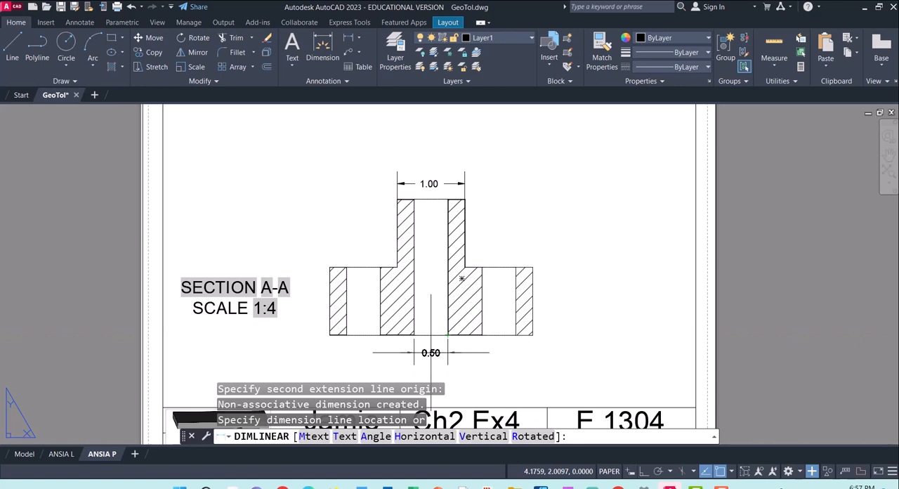
left_click(484, 359)
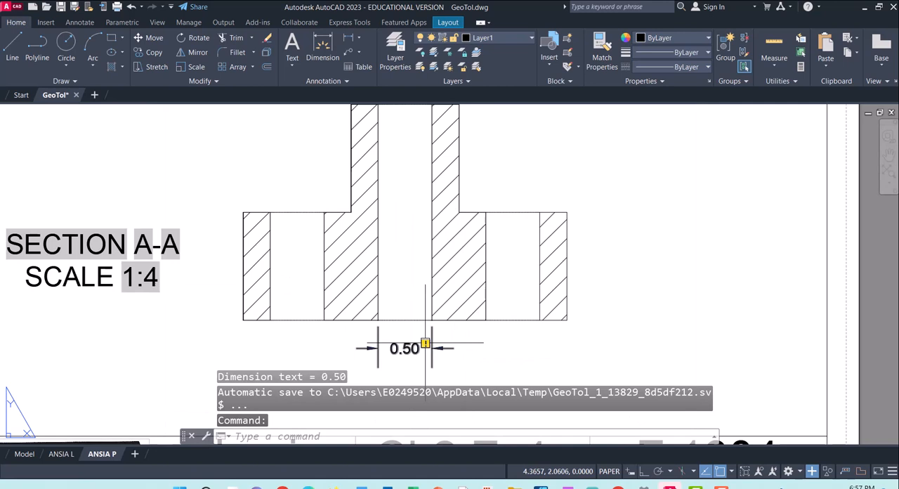
right_click(425, 347)
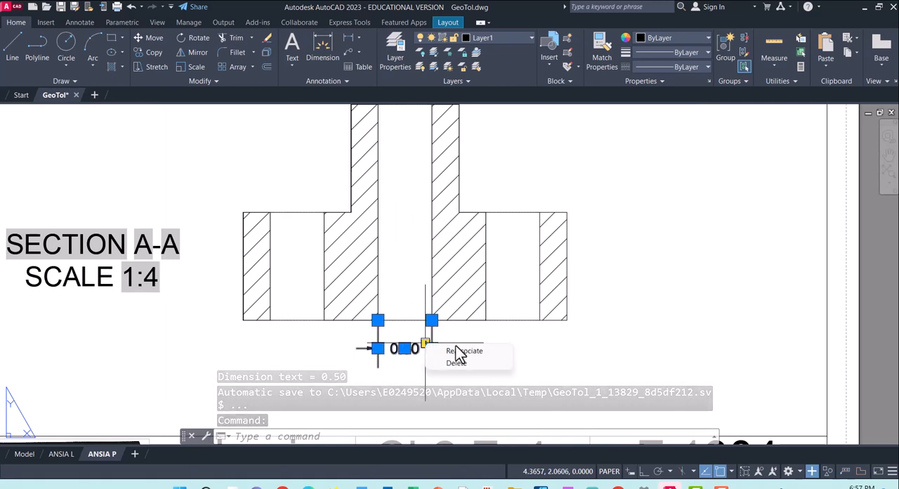
left_click(463, 350)
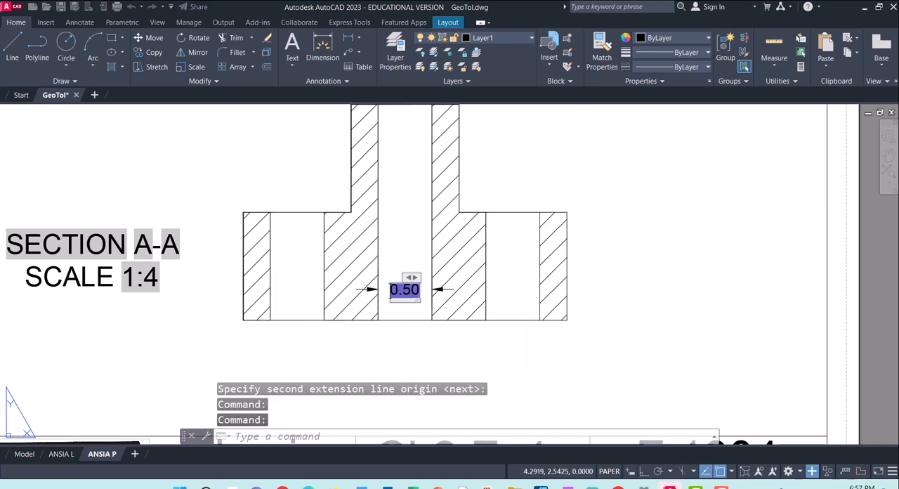
Step: Open the 0.50 dimension's text in the in-place editor
double_click(405, 289)
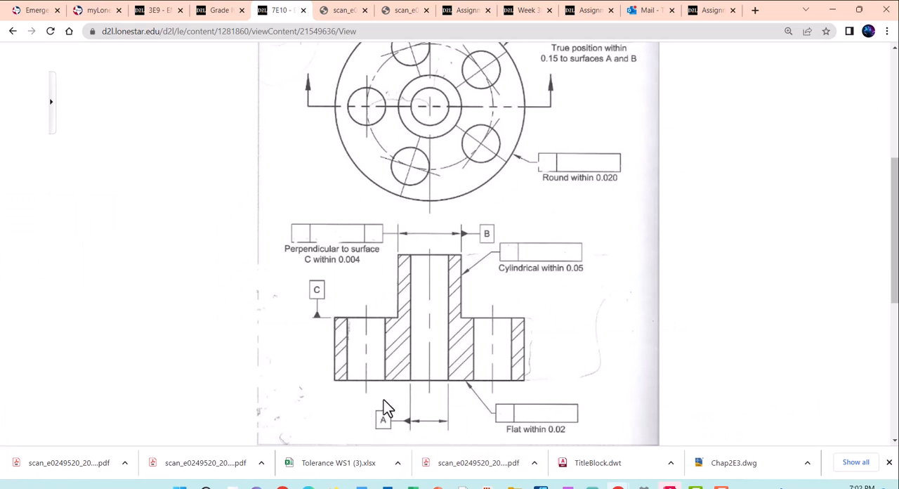
mouse_move(462, 311)
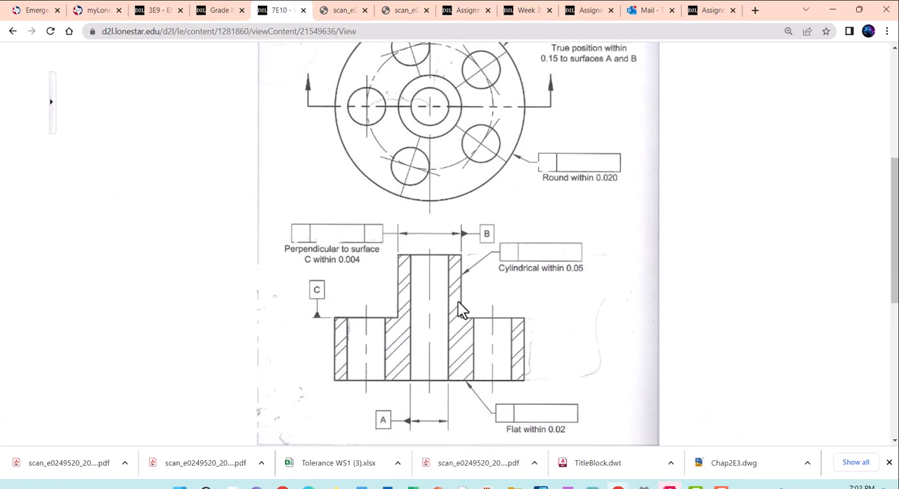
mouse_move(742, 205)
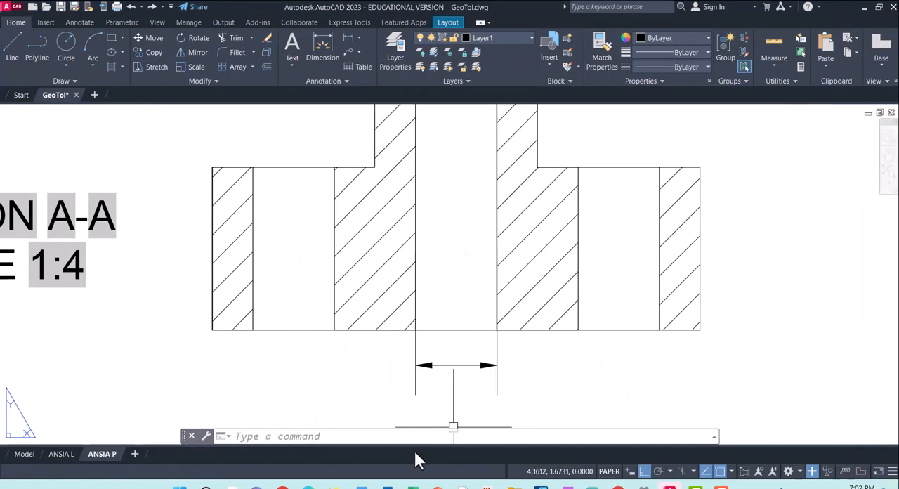
Step: Run QLEADER with a filled datum triangle arrowhead and a two-point leader
type("qlea")
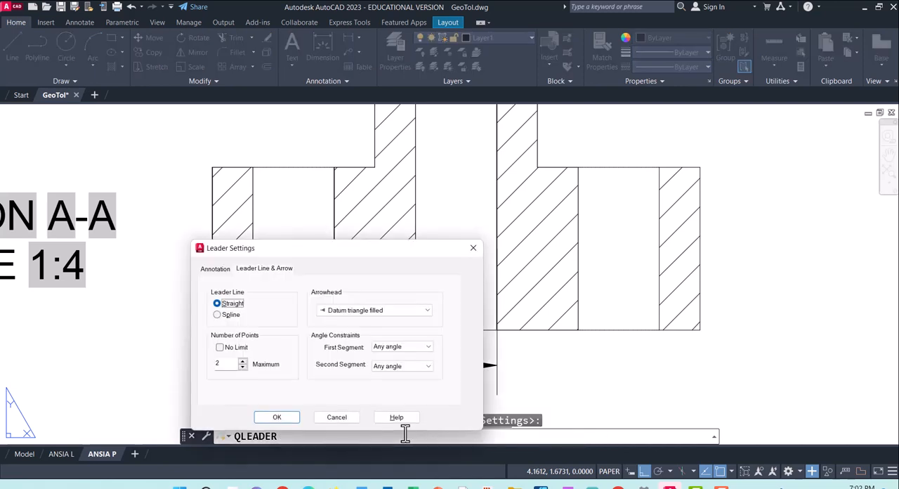
left_click(214, 268)
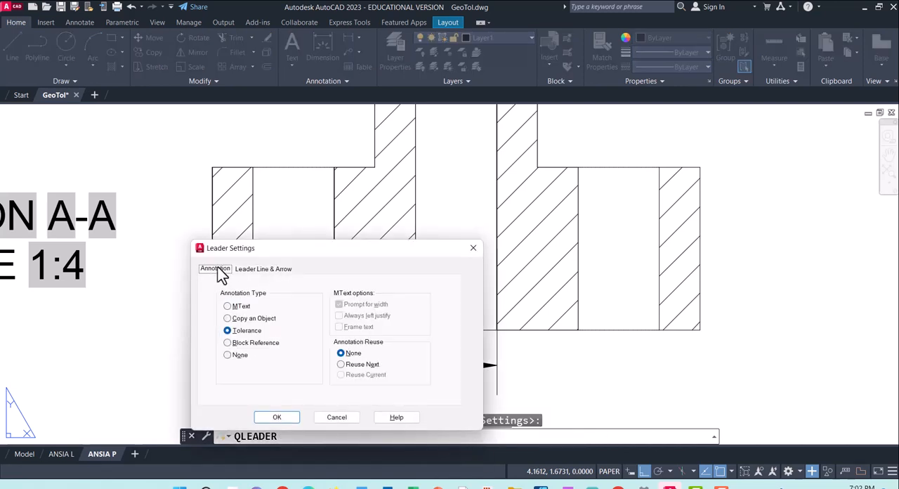
left_click(263, 269)
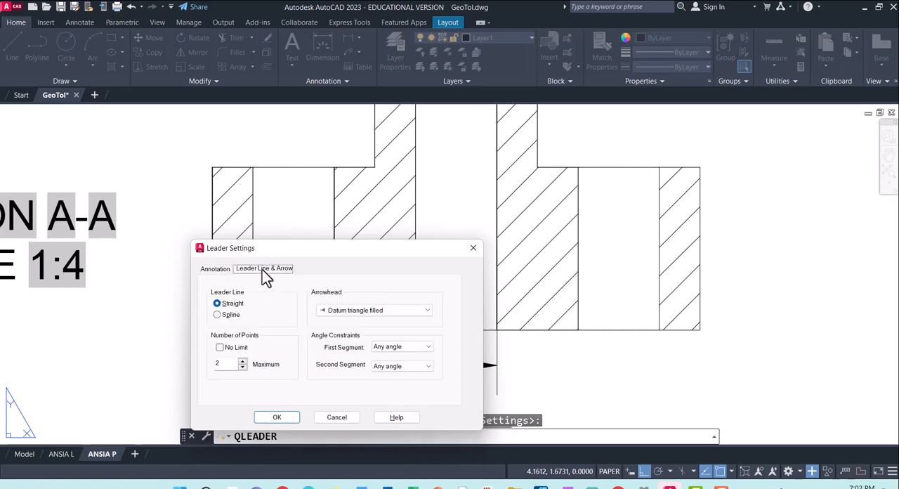
left_click(427, 309)
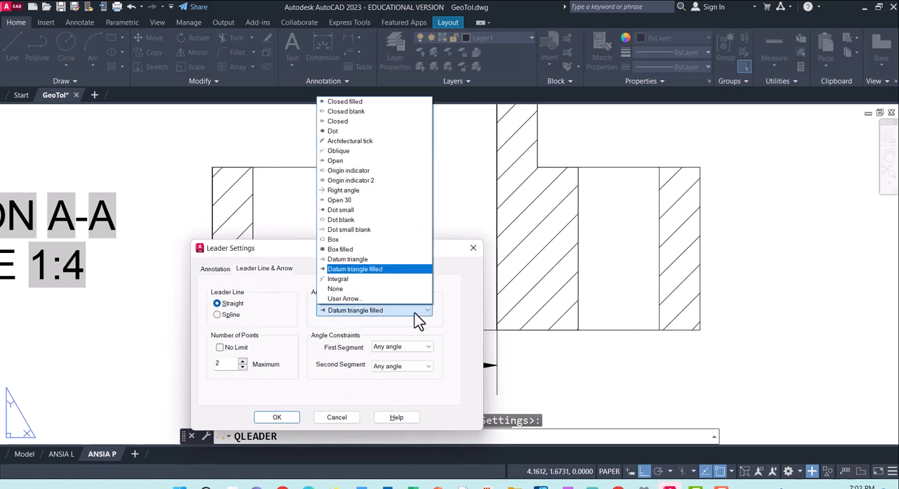
mouse_move(361, 264)
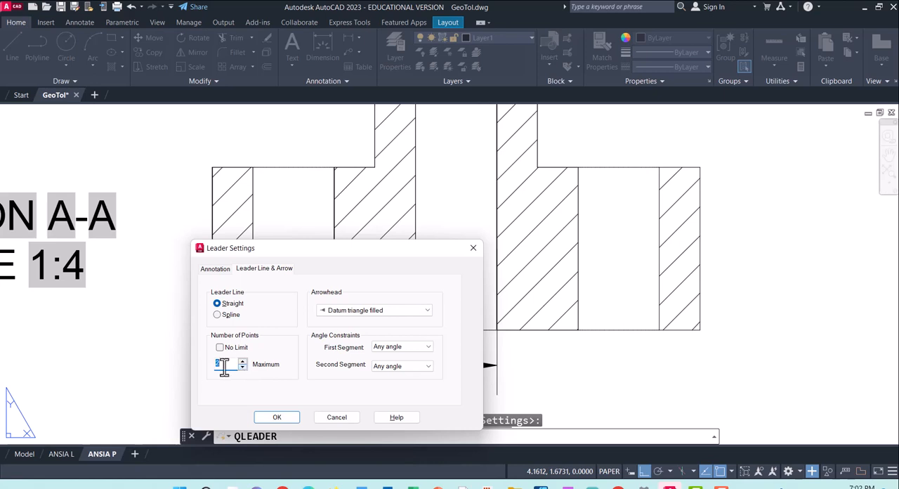
mouse_move(228, 364)
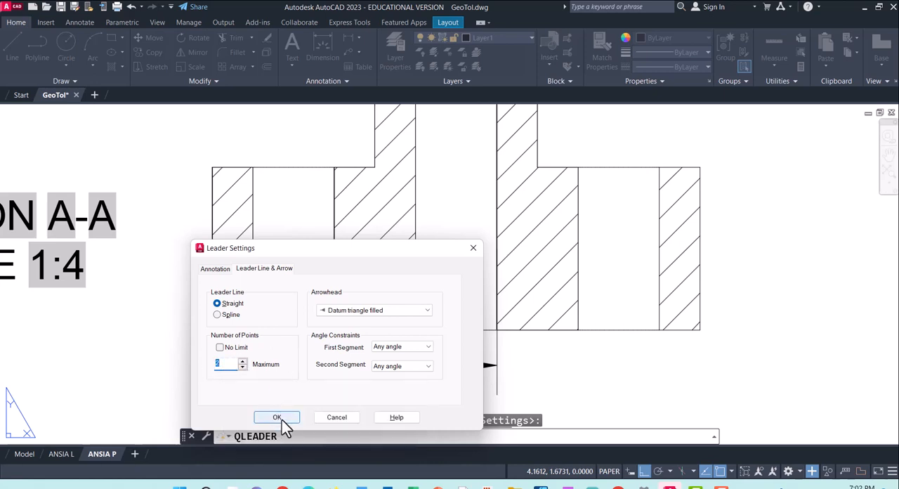
left_click(276, 416)
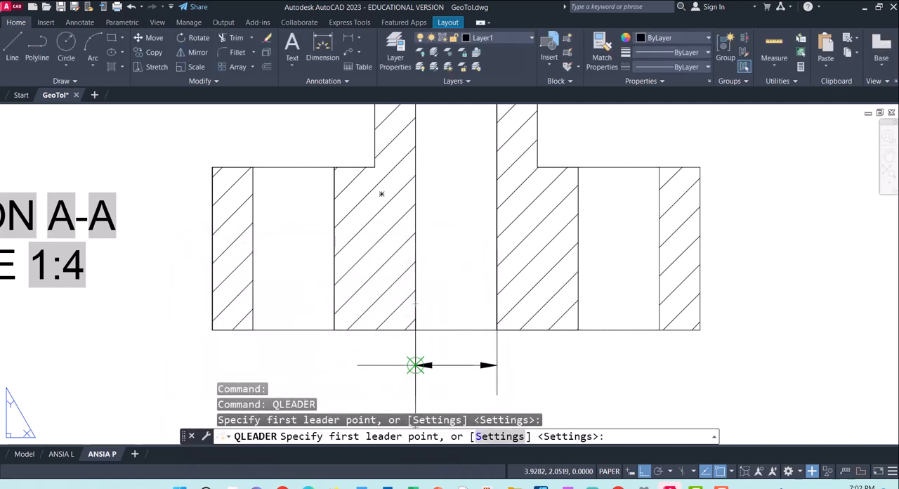
Step: Place a datum A triangle label on the bottom dimension line below section A-A
left_click(415, 365)
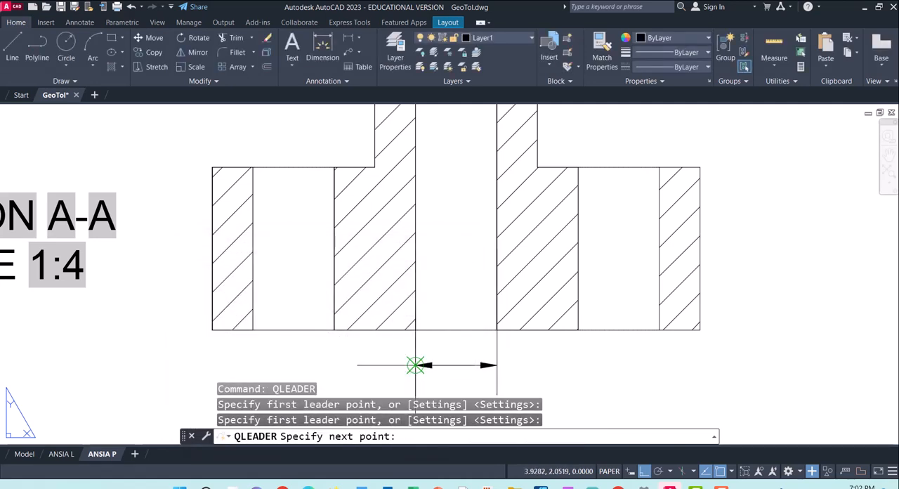
mouse_move(414, 363)
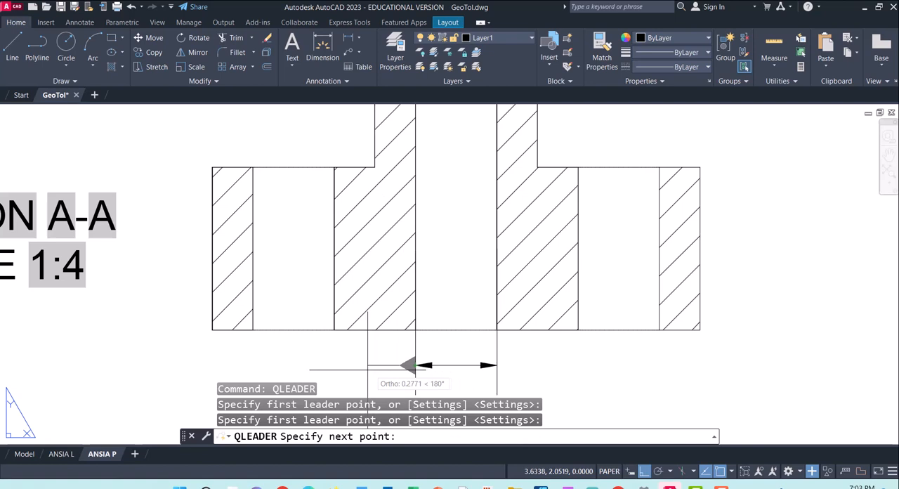
mouse_move(359, 365)
type("A")
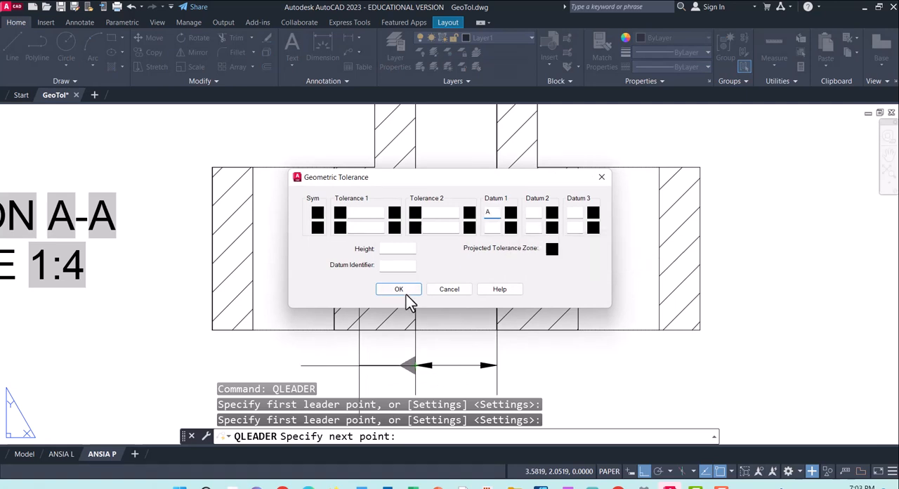
left_click(398, 289)
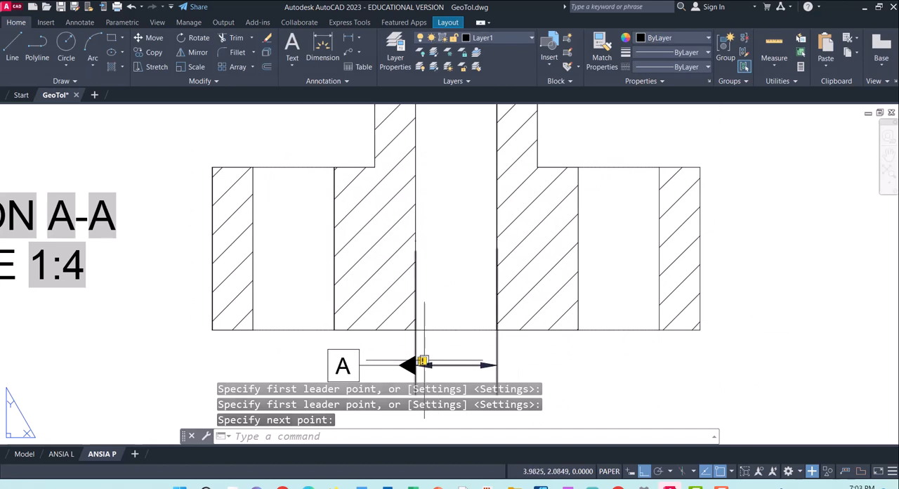
right_click(421, 363)
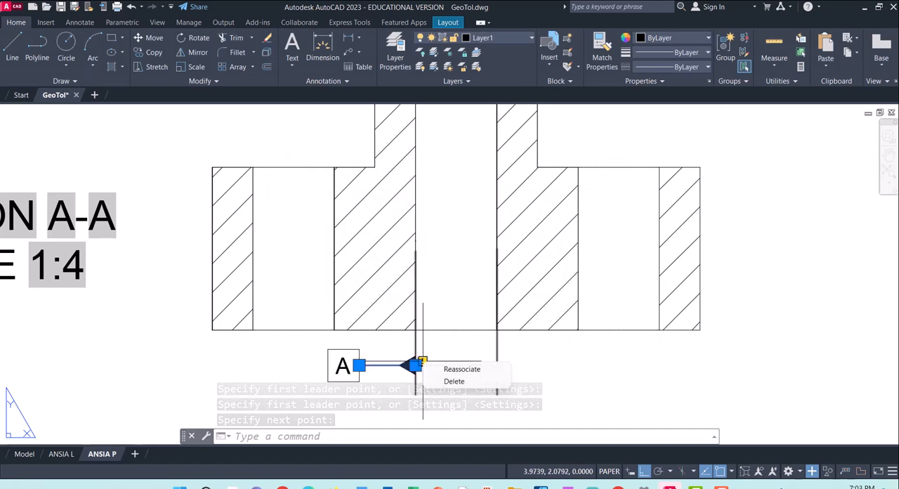
left_click(462, 369)
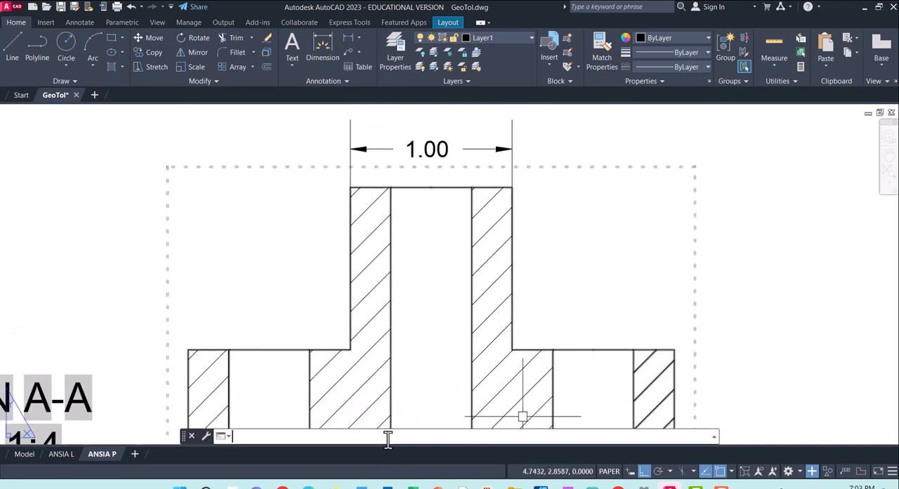
Step: Add a datum B label with QLEADER at the 1.00 dimension's right end
type("qleader")
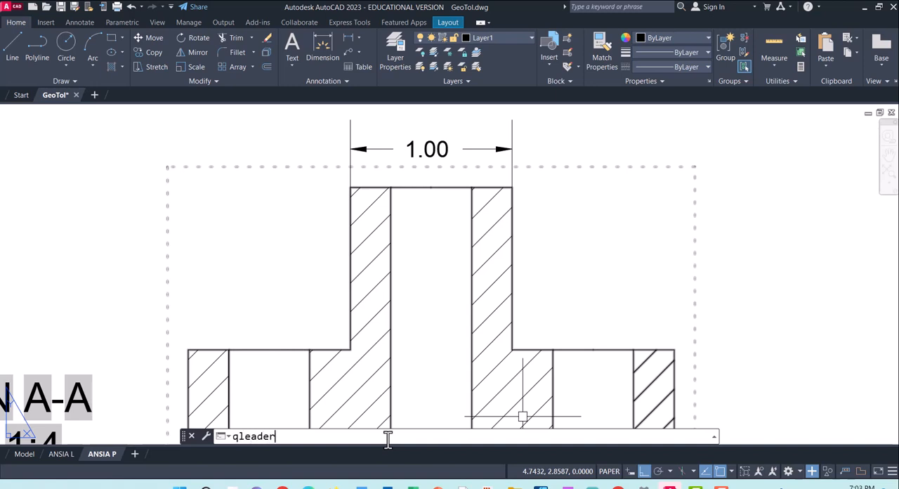
key("enter")
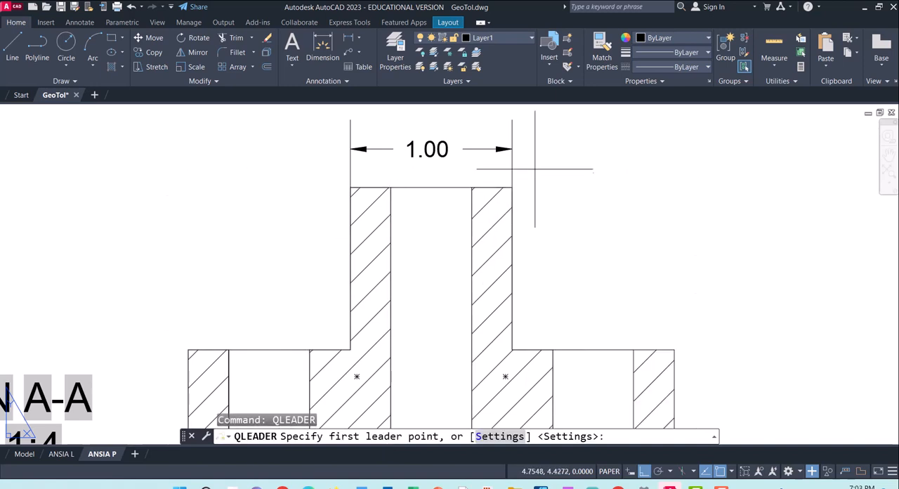
mouse_move(586, 147)
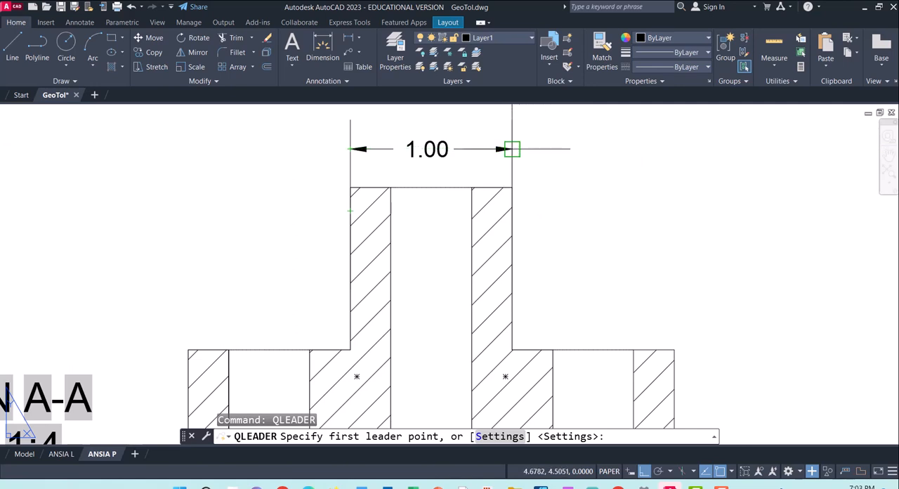
left_click(511, 149)
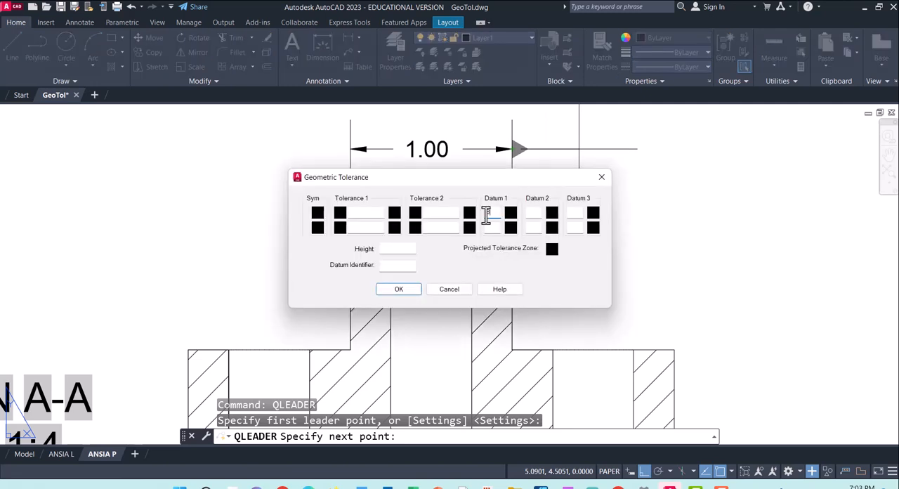
type("B")
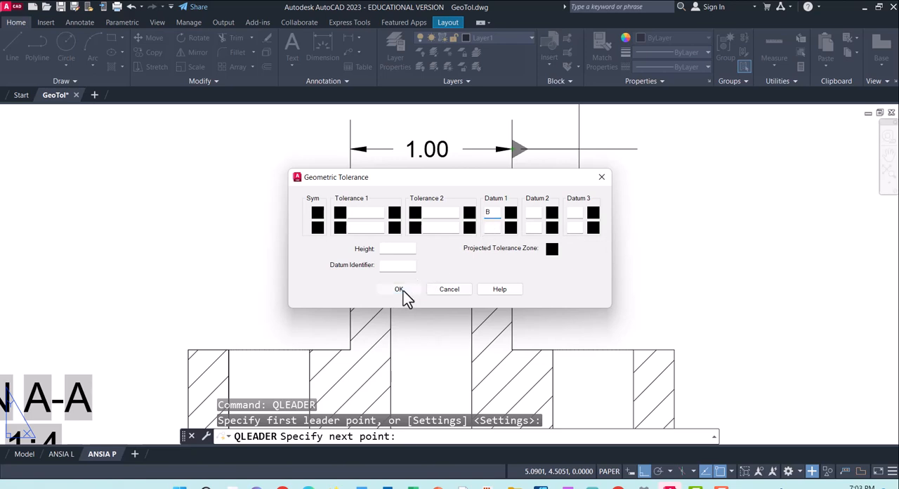
left_click(398, 289)
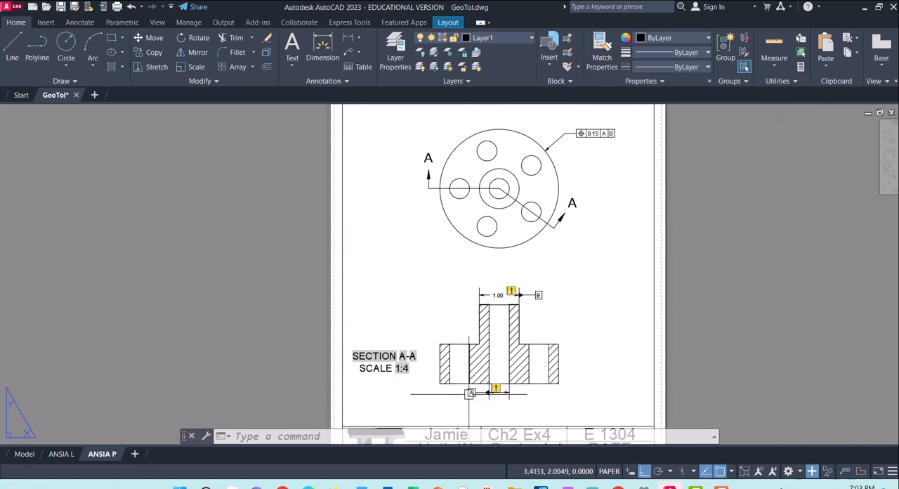
mouse_move(718, 298)
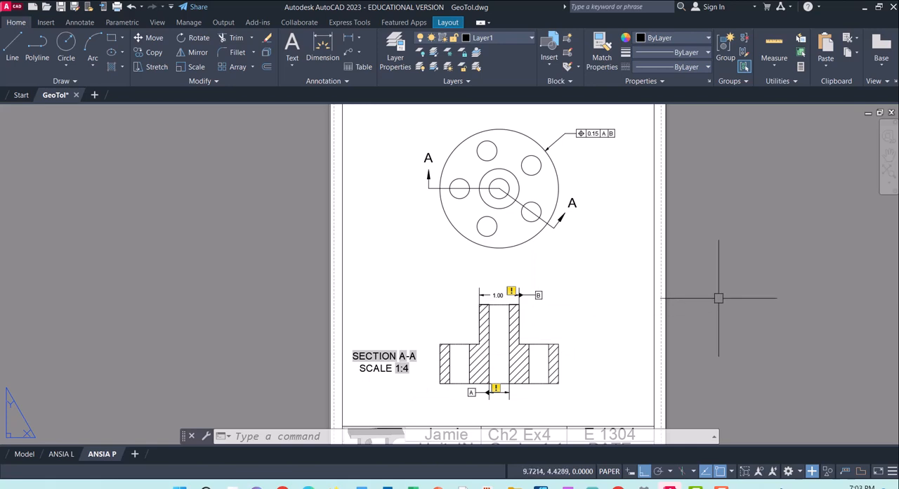
mouse_move(646, 363)
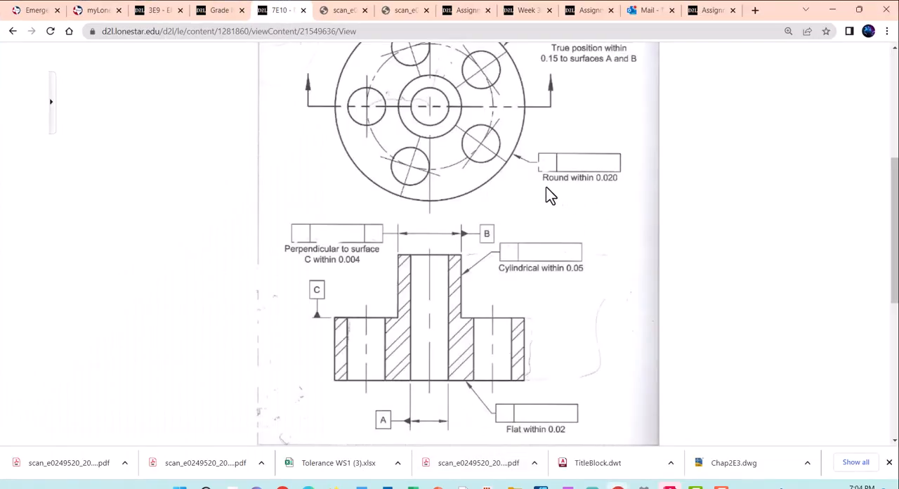
mouse_move(400, 48)
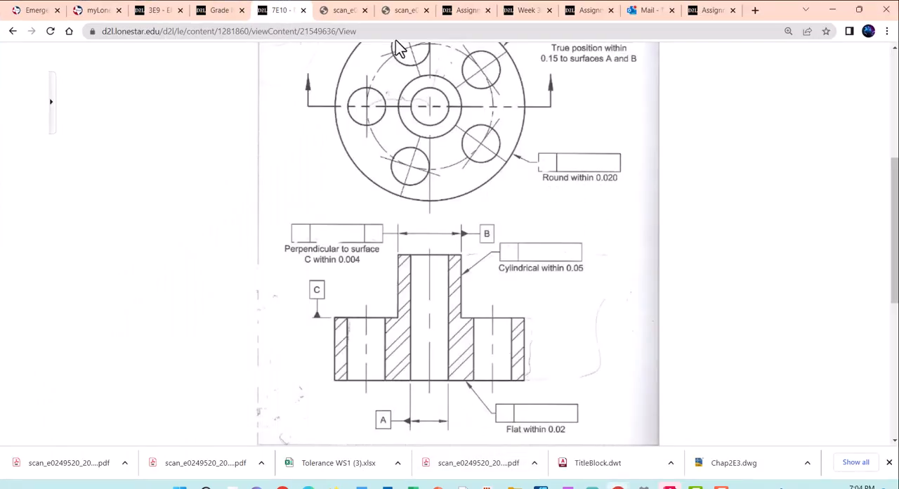
Step: Compare the assignment drawing with the textbook's geometric characteristic symbols chart, ending on the chart
left_click(343, 10)
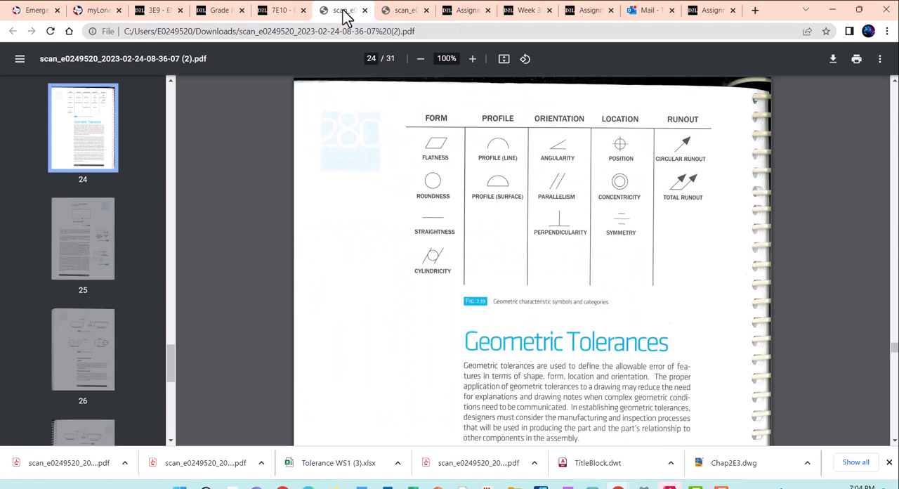
mouse_move(511, 272)
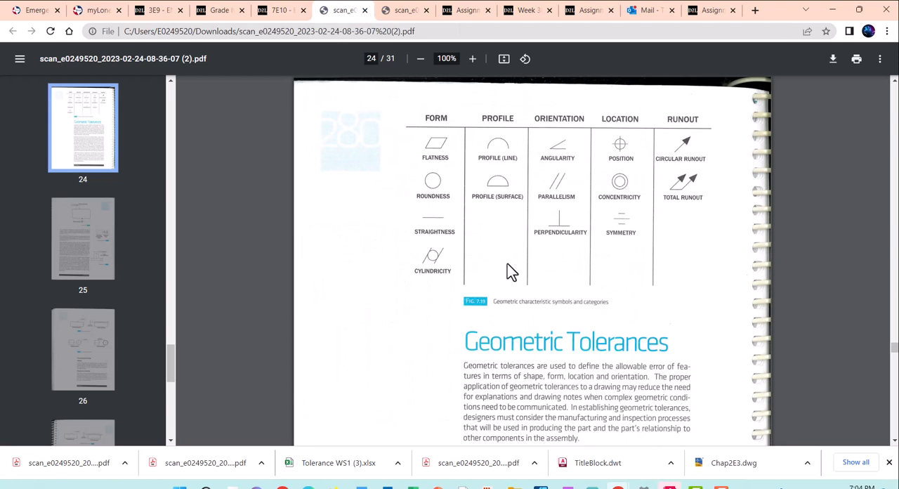
mouse_move(450, 208)
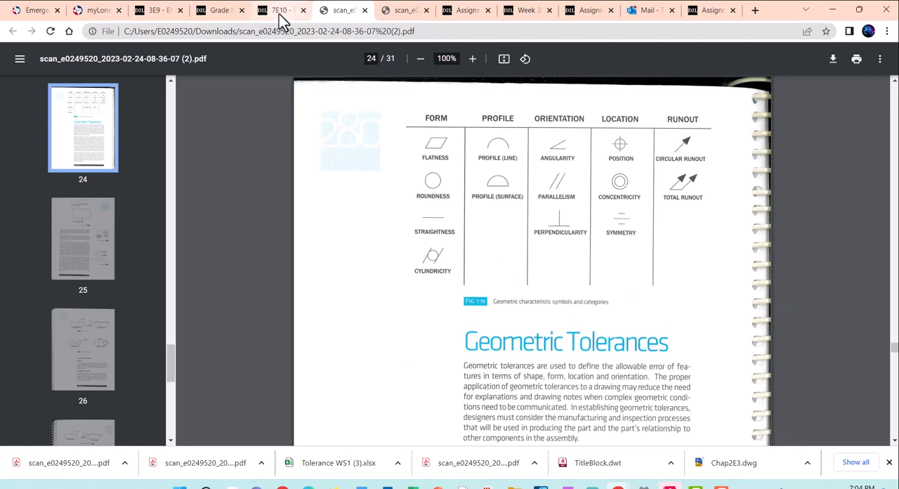
left_click(281, 10)
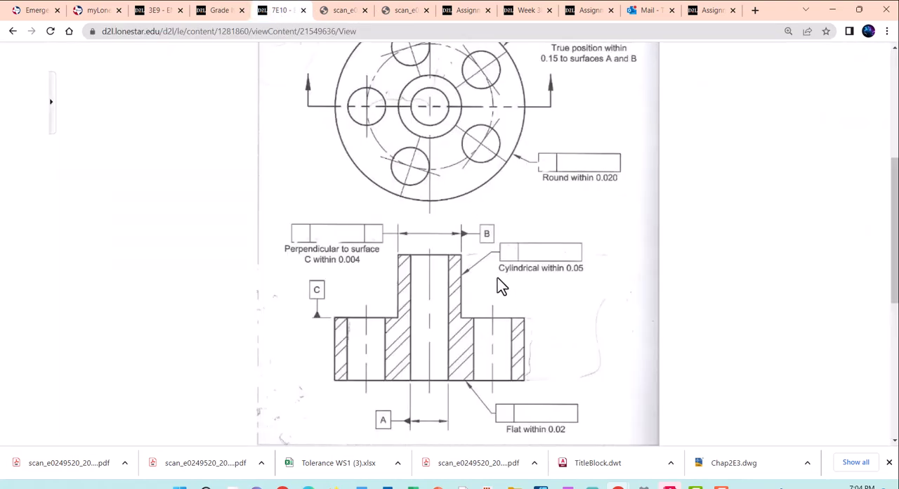
mouse_move(337, 18)
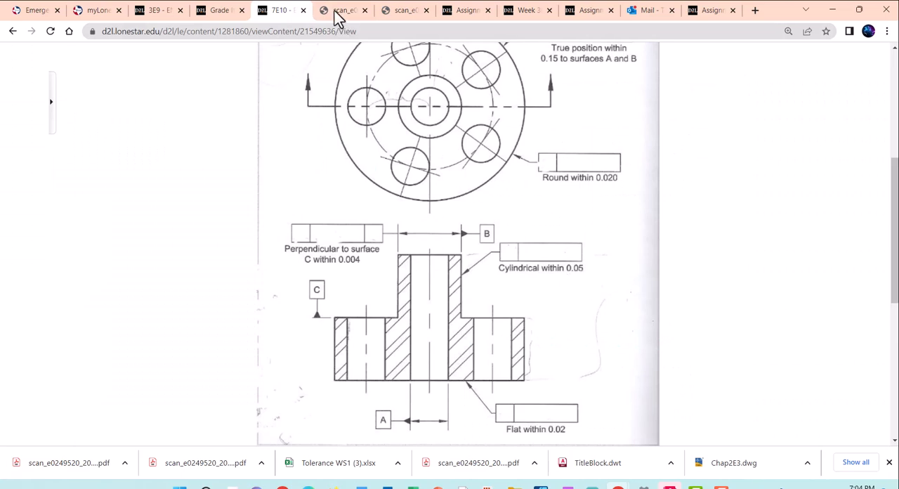
left_click(344, 9)
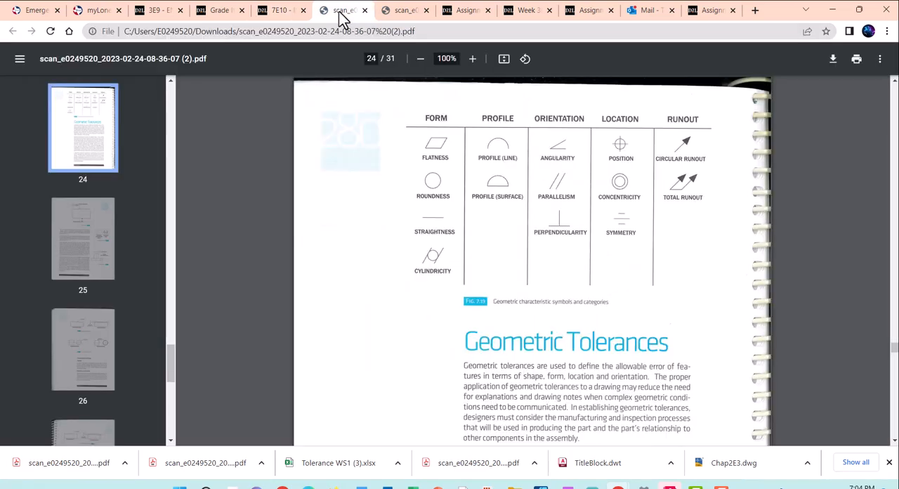
mouse_move(414, 290)
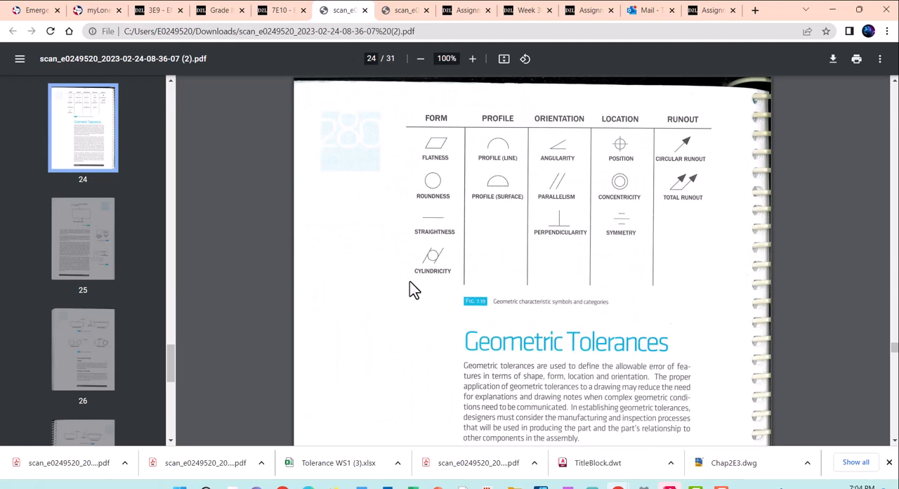
mouse_move(450, 269)
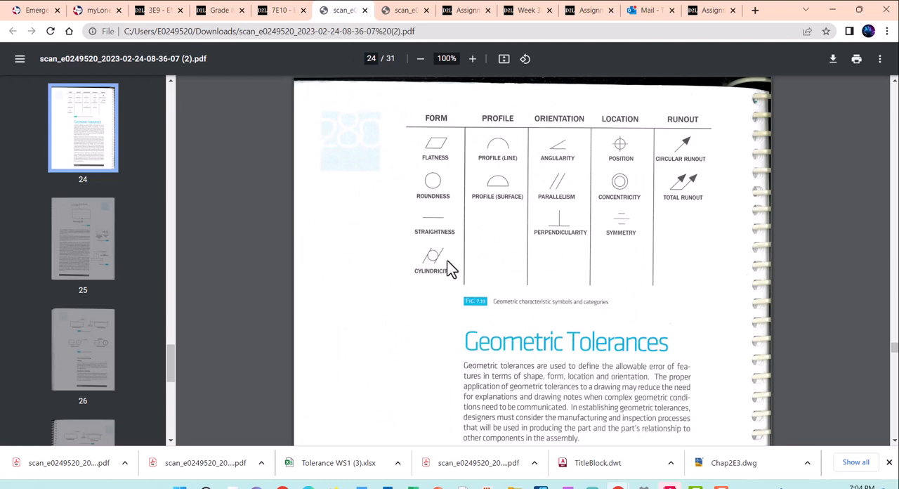
mouse_move(281, 10)
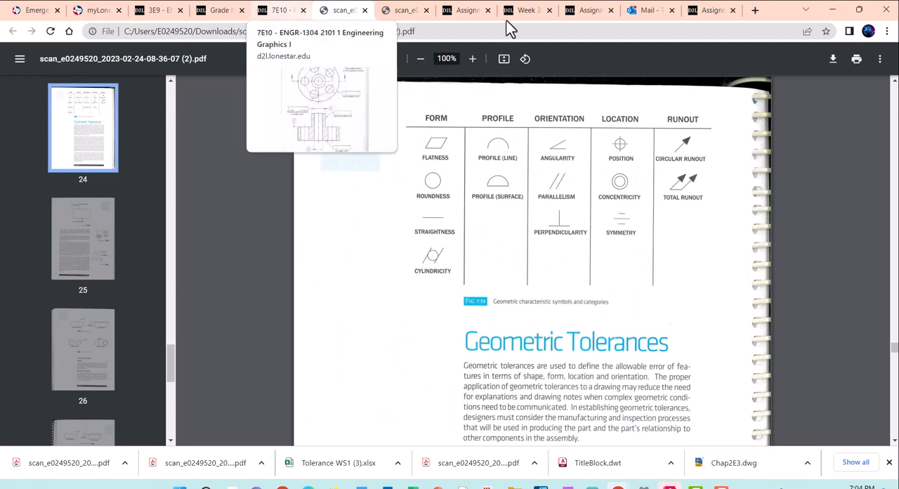
mouse_move(414, 26)
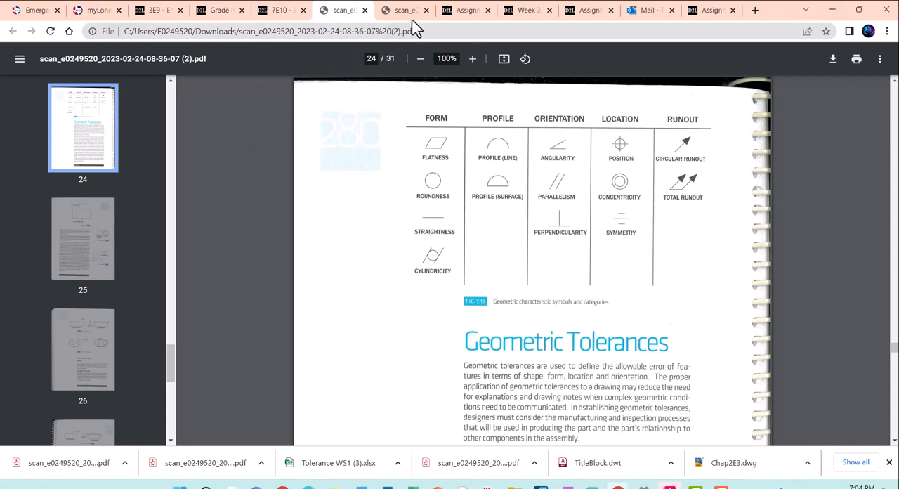